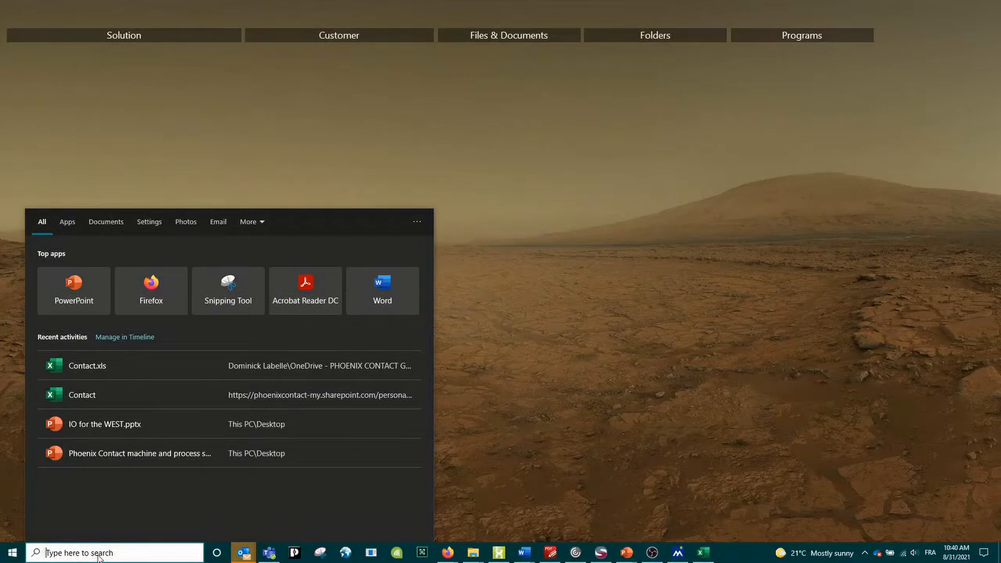
# - Search 'sta' from the Start menu and launch Startup+
pyautogui.write('sta')
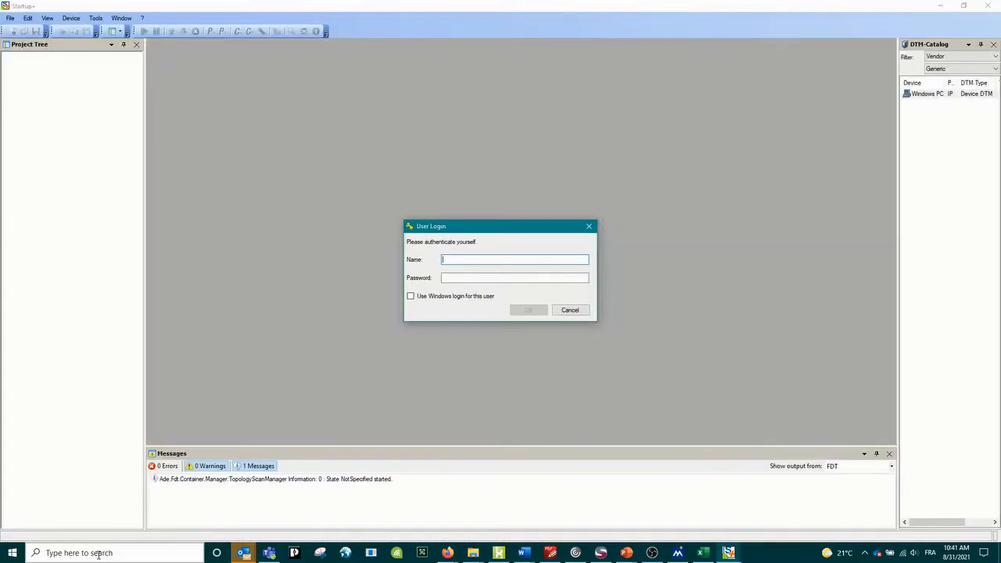
# - Log in and create a new project with AXL F BK SAS as the bus coupler
pyautogui.click(569, 310)
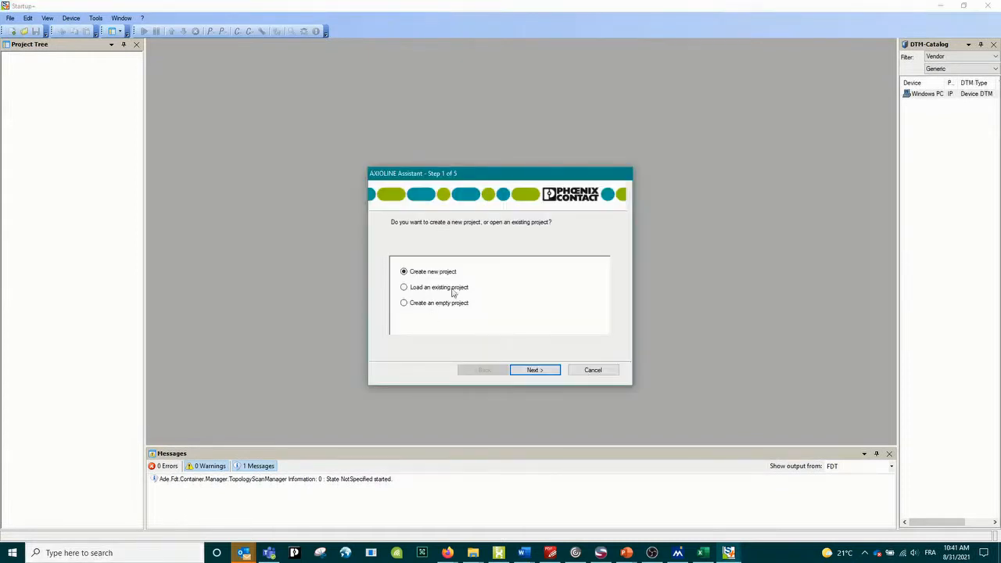
pyautogui.moveTo(541, 358)
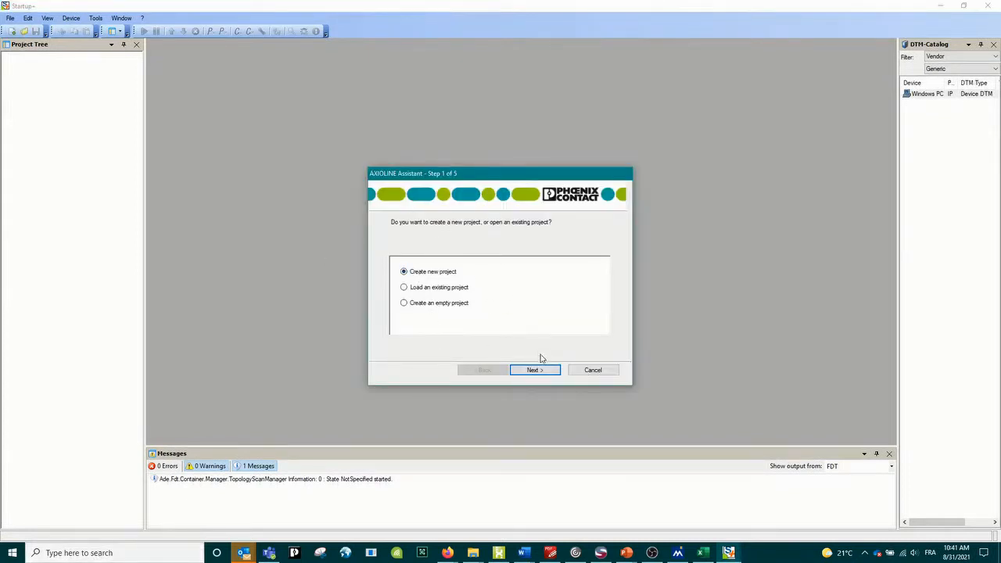
pyautogui.click(534, 369)
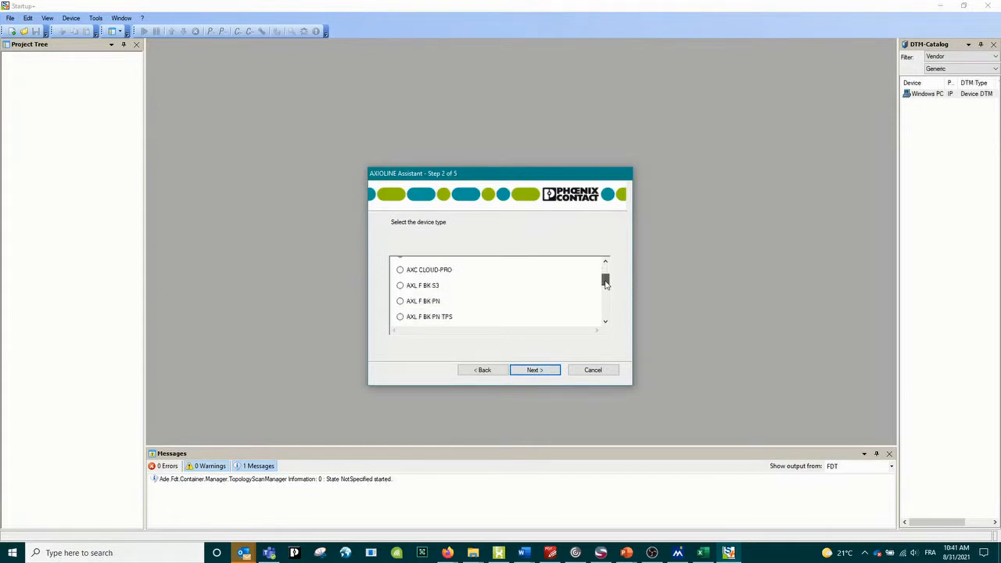
pyautogui.moveTo(605, 281); pyautogui.dragTo(605, 294)
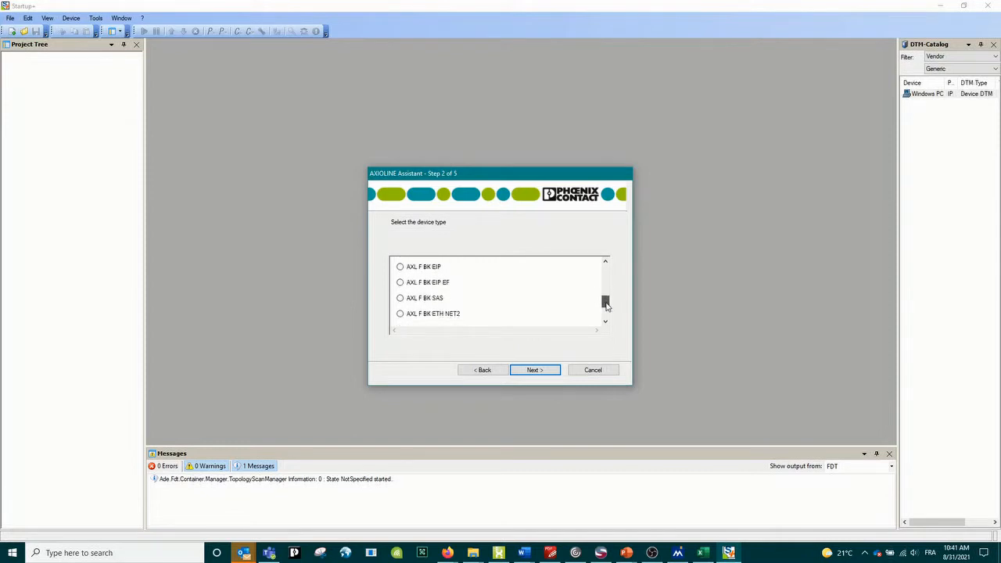
pyautogui.click(400, 297)
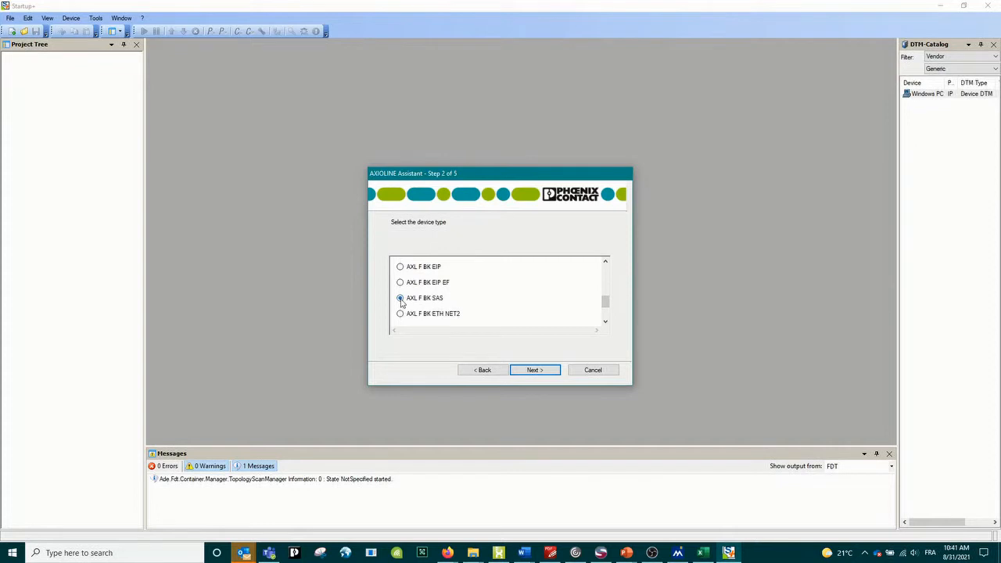
pyautogui.moveTo(458, 303)
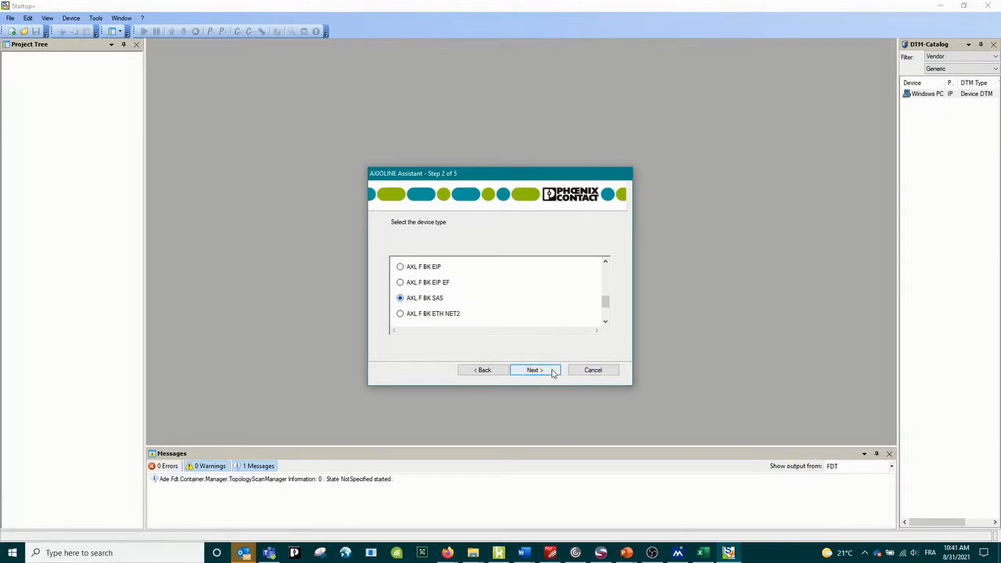
pyautogui.click(535, 369)
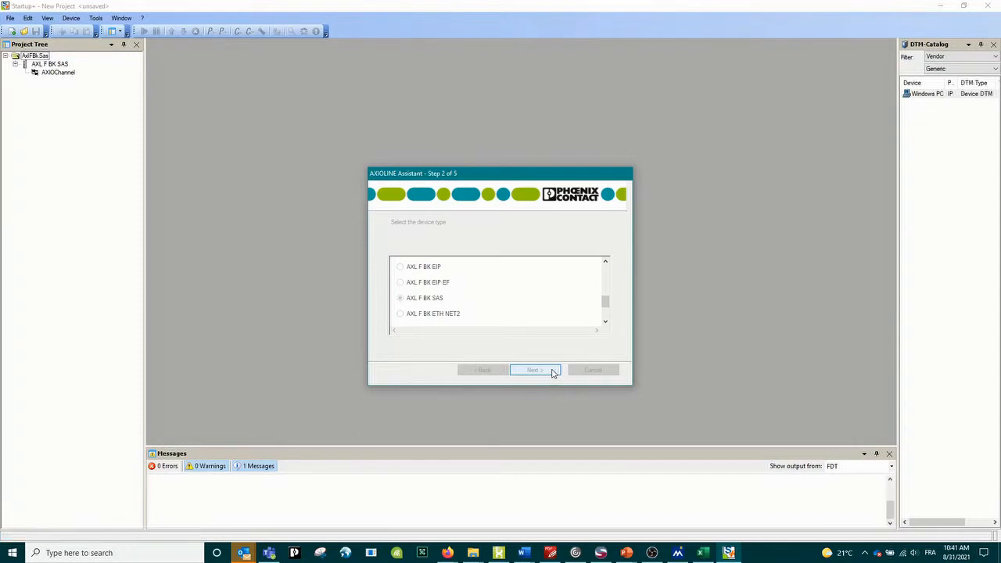
# - Connect via Ethernet TCP/IP to the already configured coupler at 192.168.1.21 and reach the topology scan
pyautogui.click(535, 369)
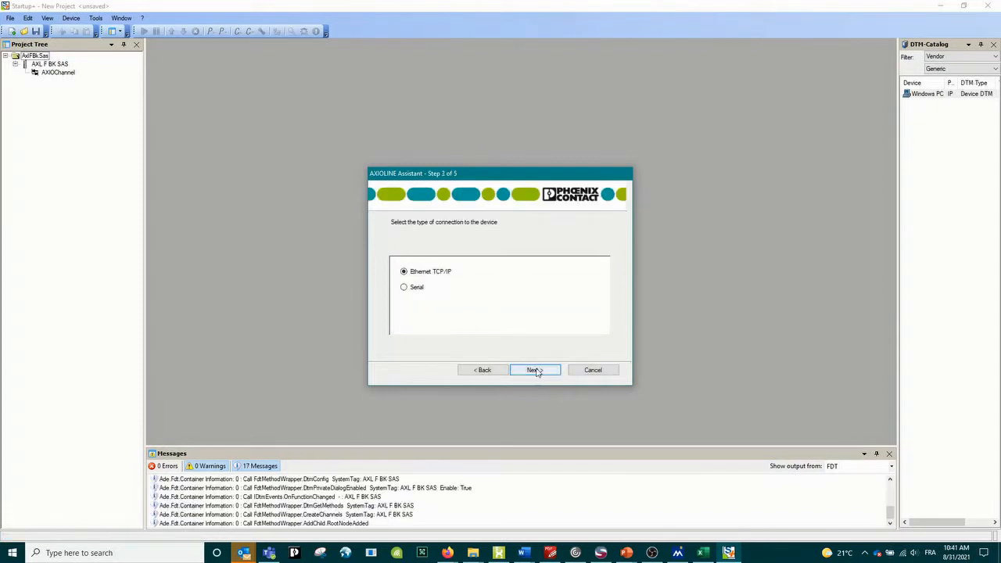
pyautogui.click(535, 369)
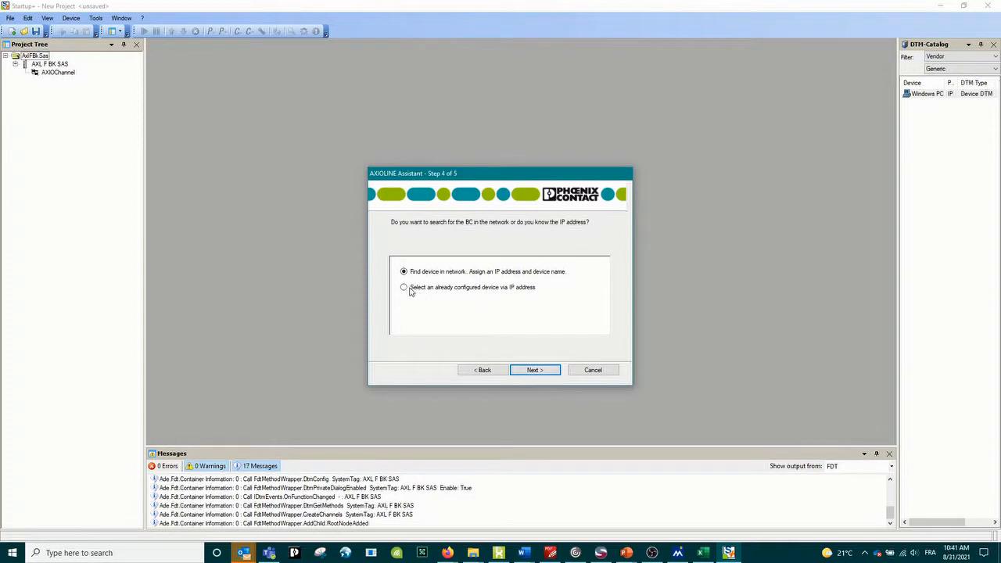
pyautogui.click(403, 288)
pyautogui.write('192 . 168 . 1 .')
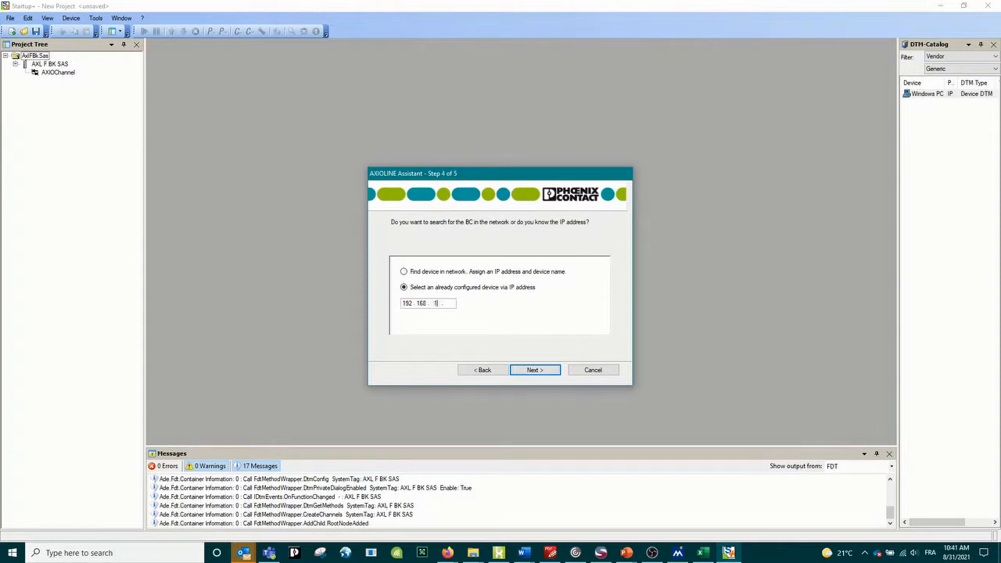
pyautogui.write('21')
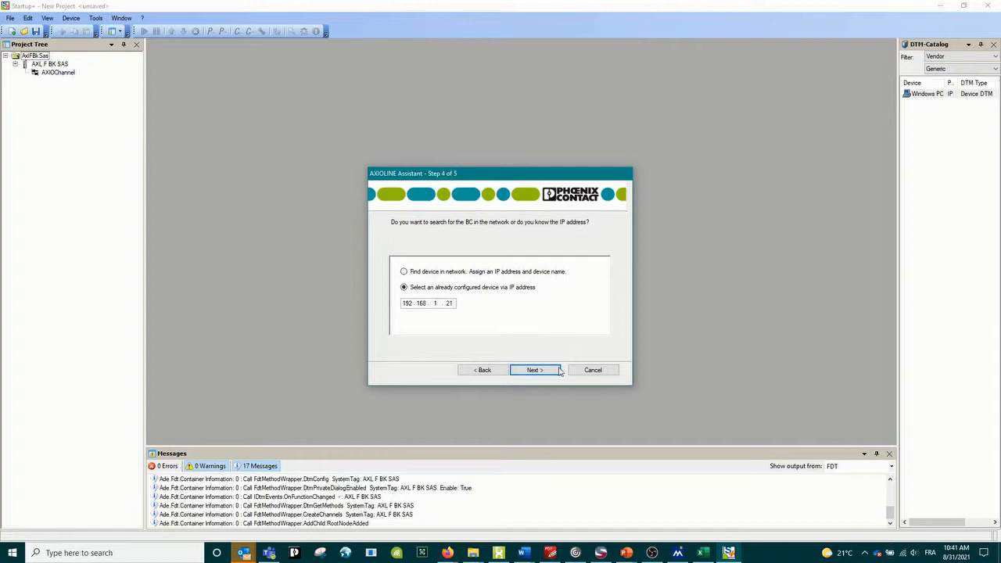
pyautogui.click(533, 369)
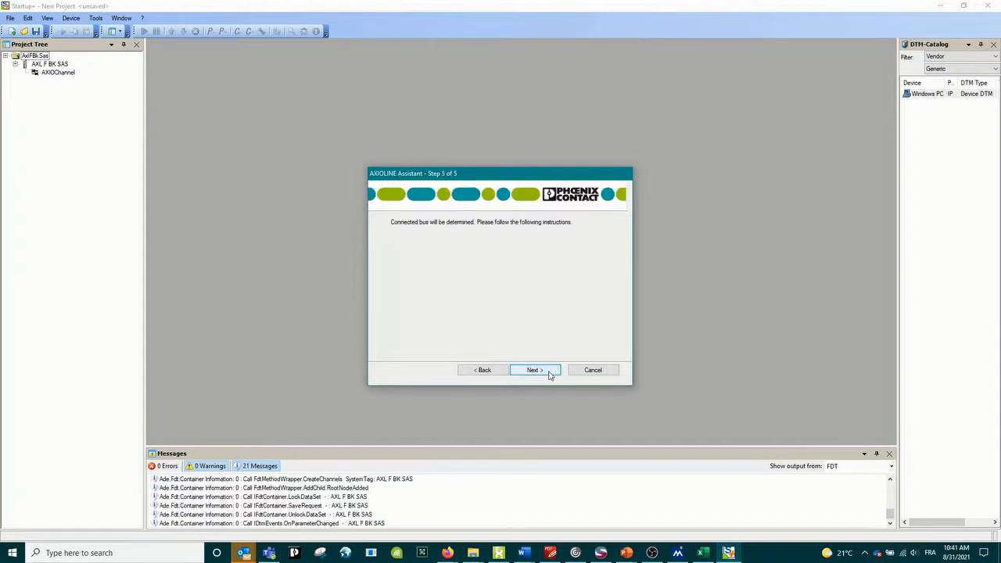
pyautogui.click(535, 369)
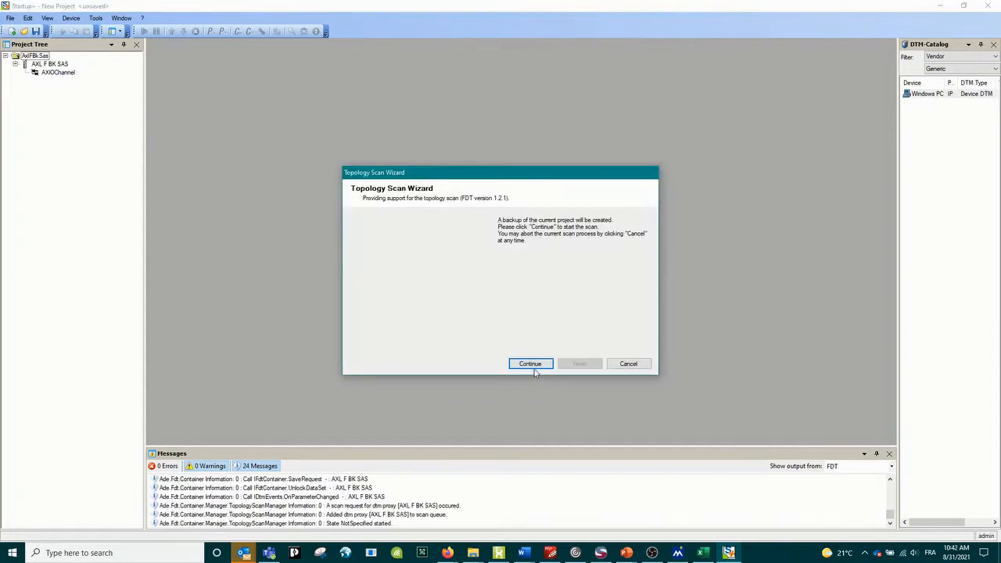
# - Run the topology scan and accept the proposed DTMs for the detected modules
pyautogui.click(529, 363)
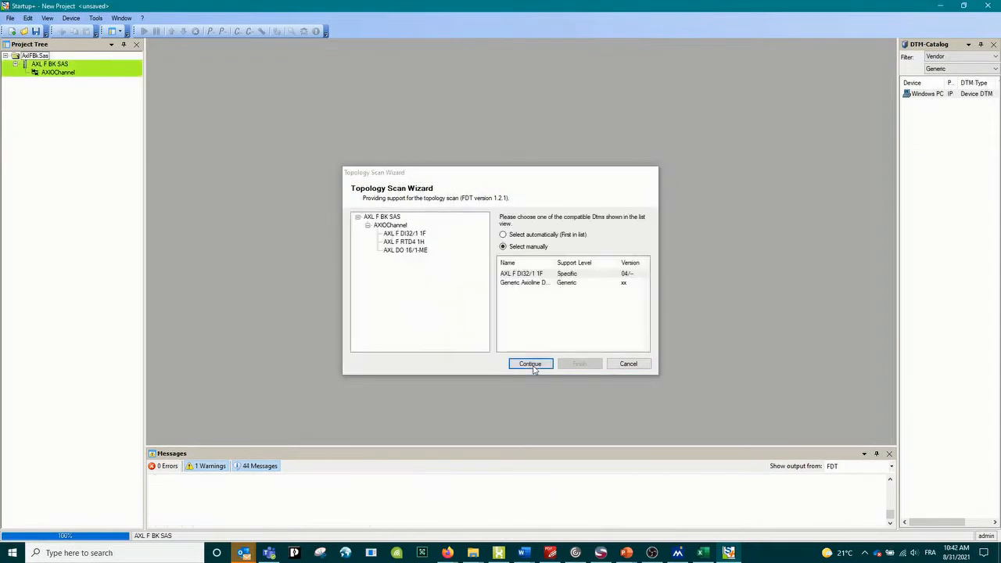
pyautogui.click(528, 363)
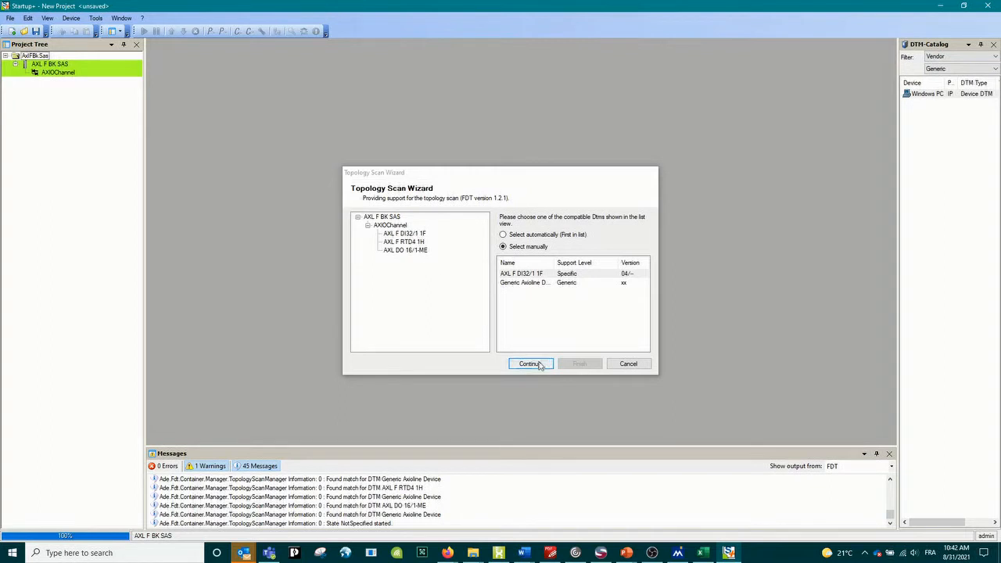
pyautogui.click(530, 362)
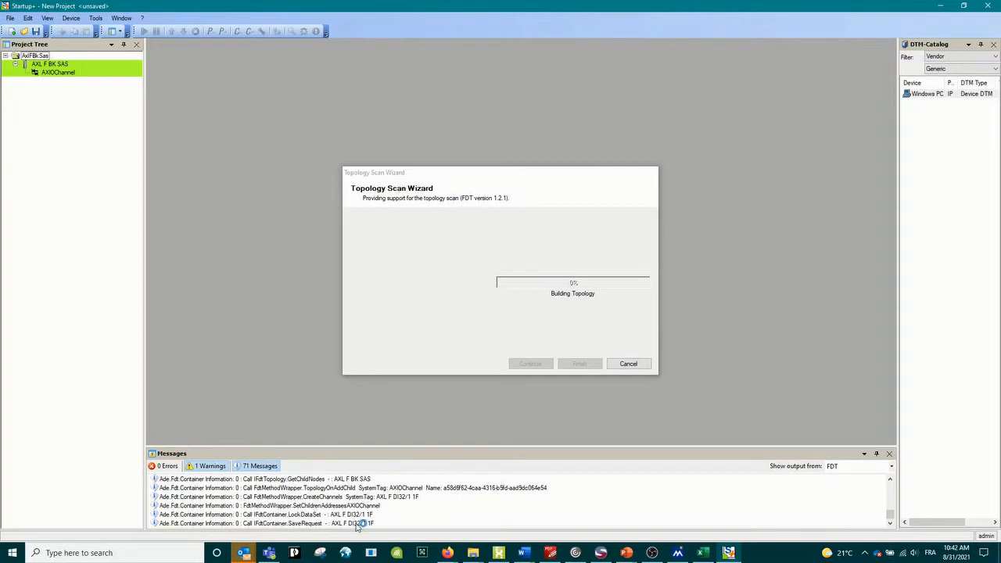
pyautogui.moveTo(361, 525)
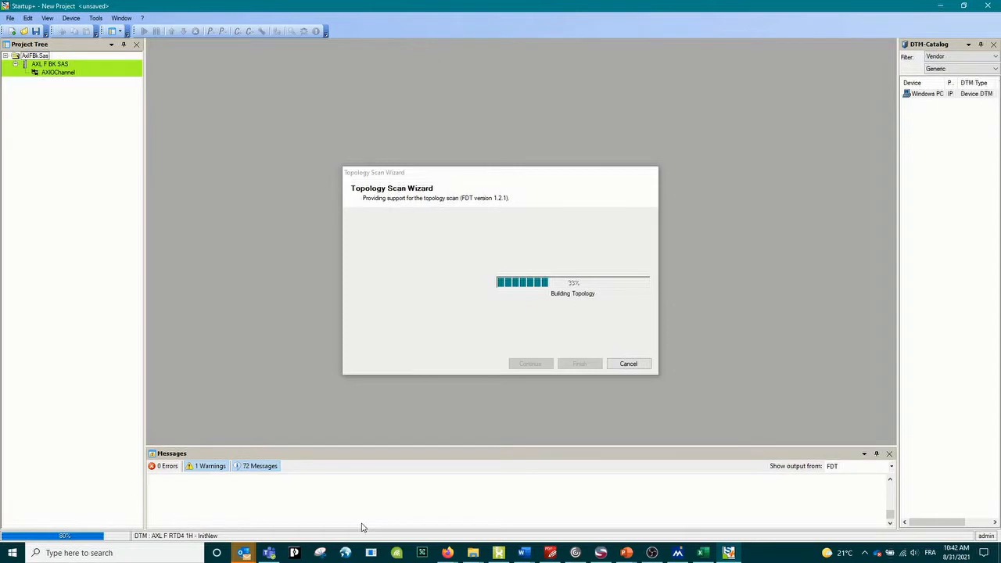
pyautogui.moveTo(61, 61)
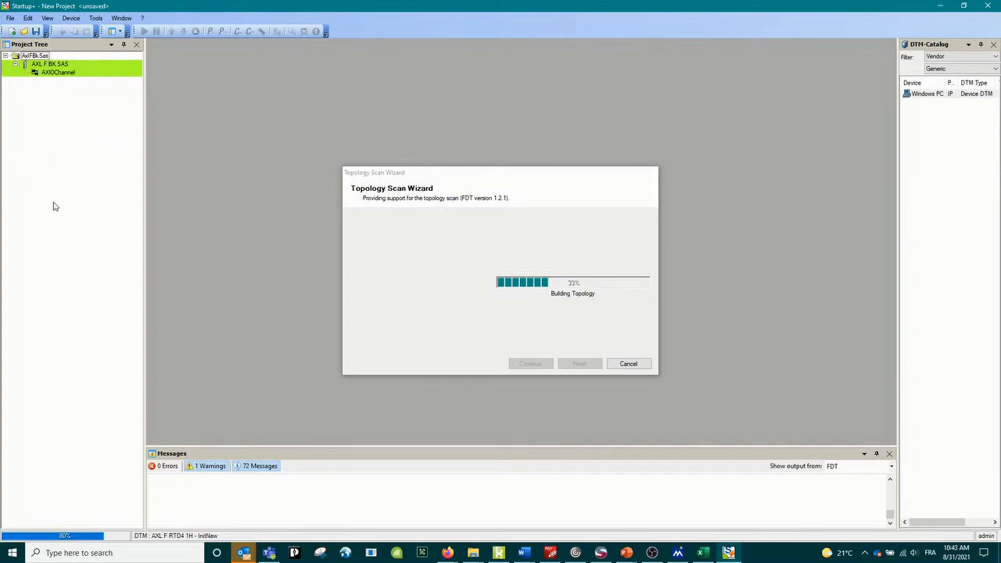
pyautogui.moveTo(38, 206)
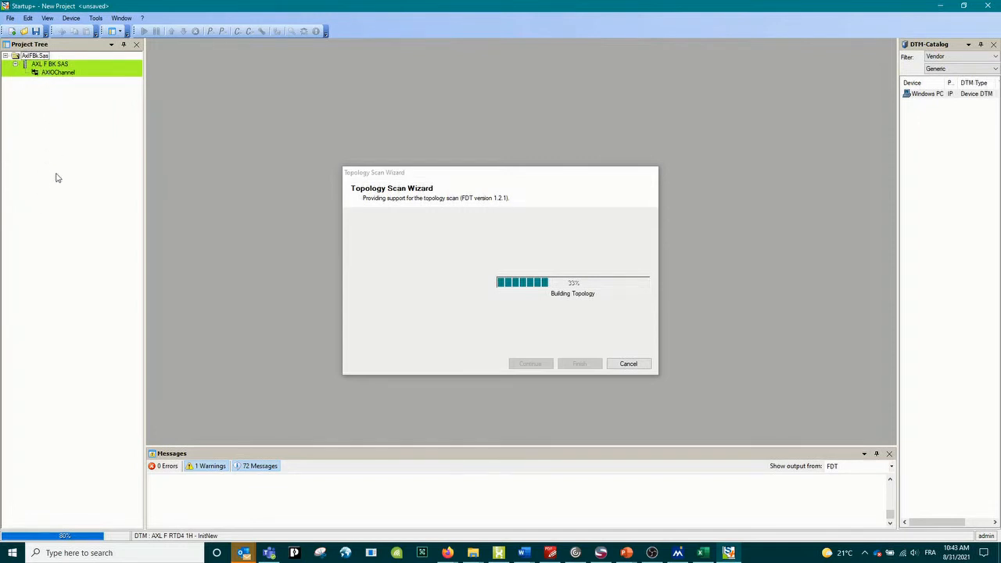
pyautogui.moveTo(66, 115)
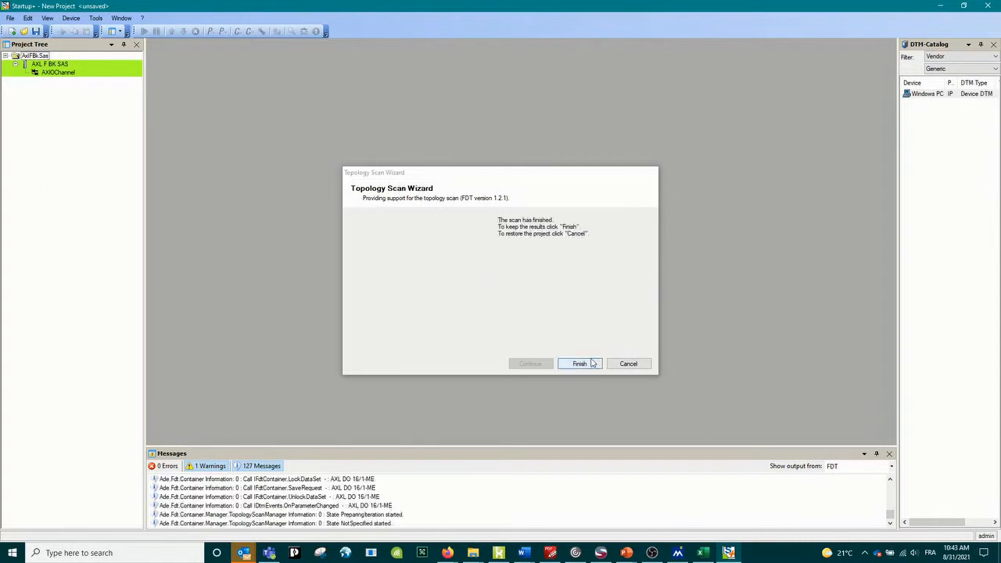
# - Finish the scan to keep the modules and open the AXL F RTD4 1H offline parameters
pyautogui.click(578, 363)
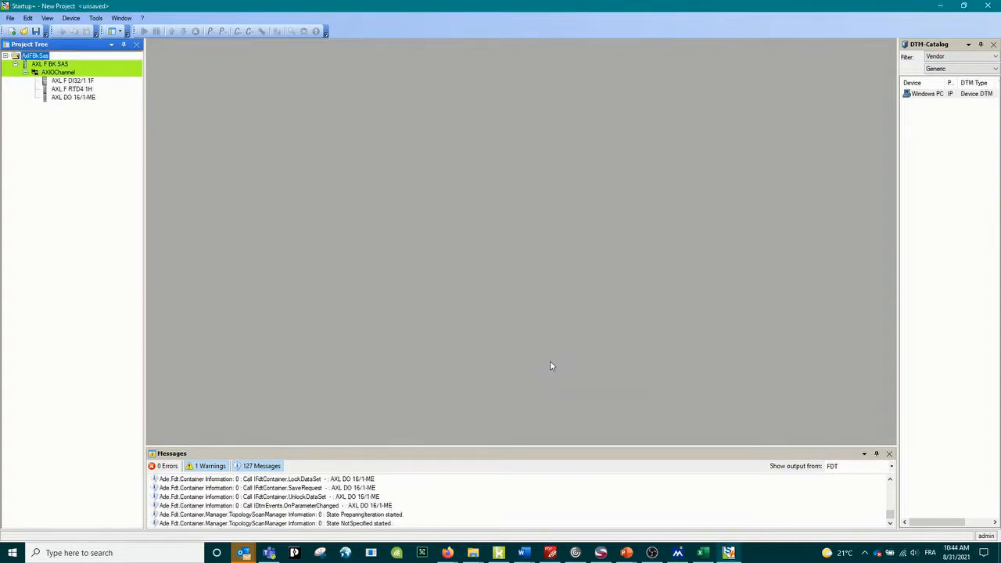
pyautogui.click(72, 88)
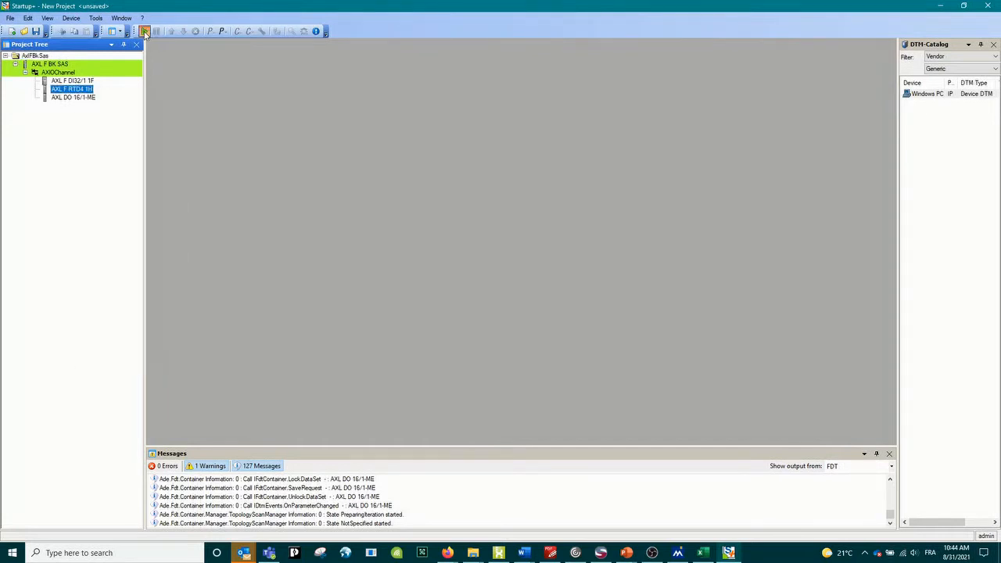
pyautogui.rightClick(72, 87)
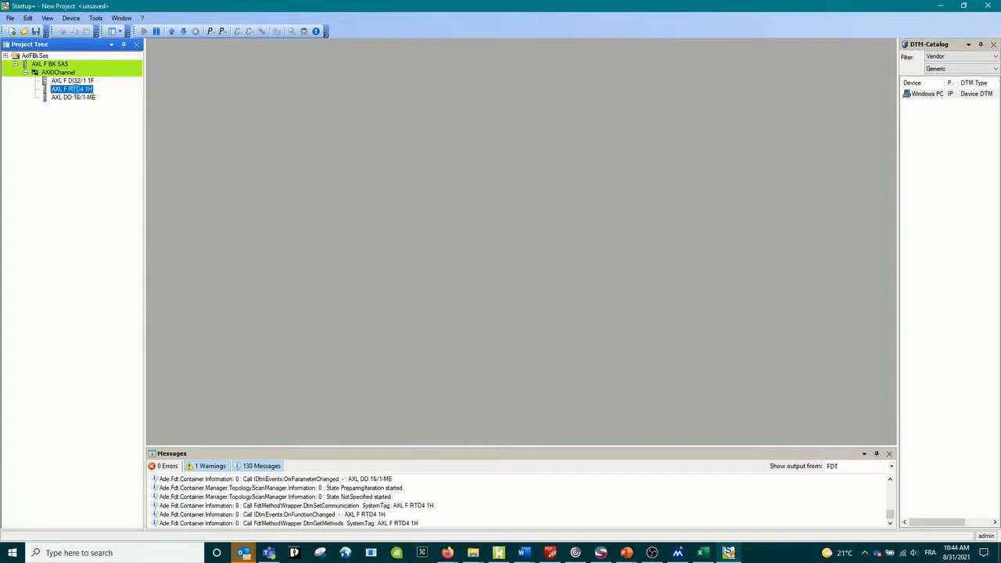
pyautogui.doubleClick(72, 88)
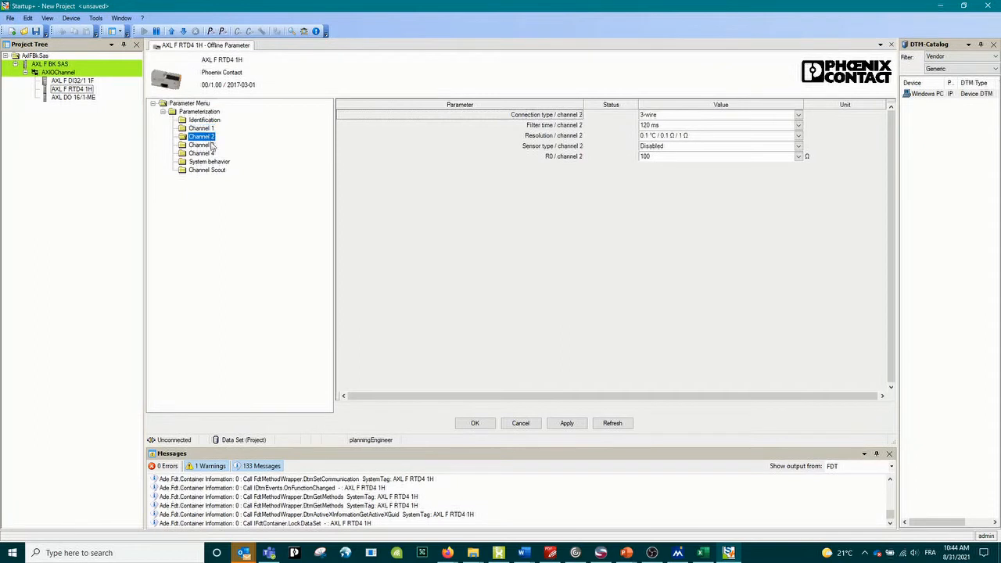
# - Set connection type of RTD4 1H channel 2 to 2-wire, then select the DI2/1 1F module
pyautogui.click(200, 128)
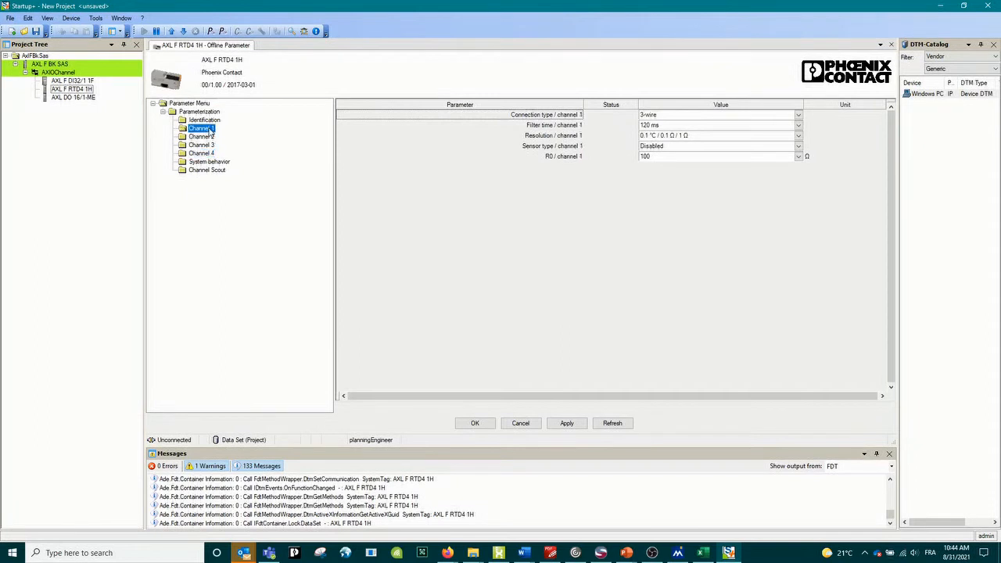
pyautogui.click(200, 136)
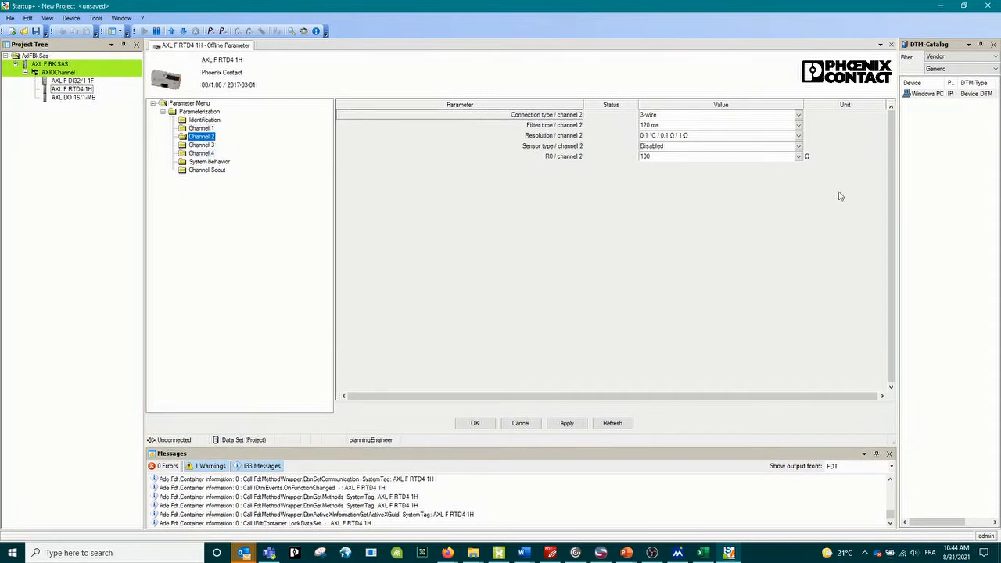
pyautogui.click(797, 114)
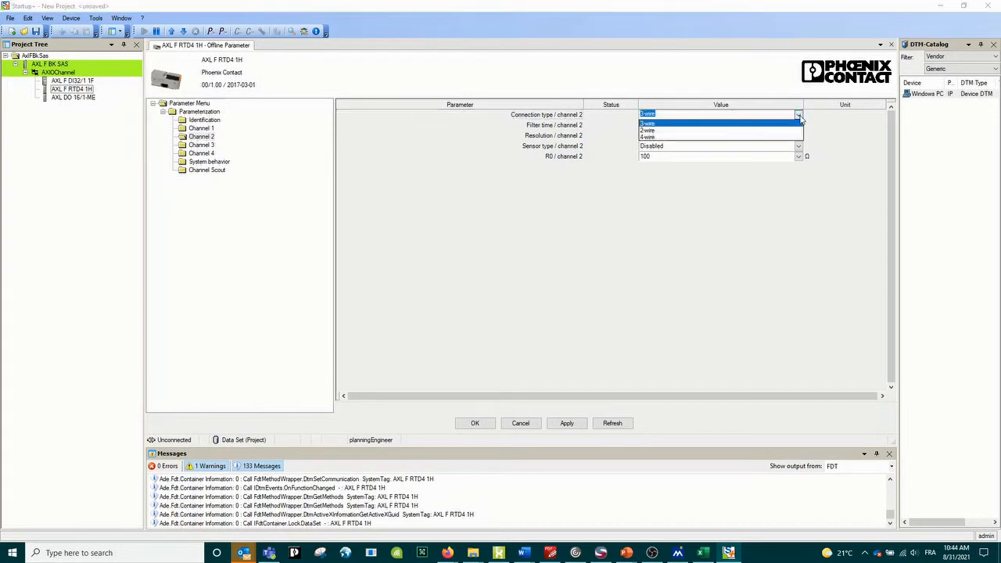
pyautogui.click(647, 122)
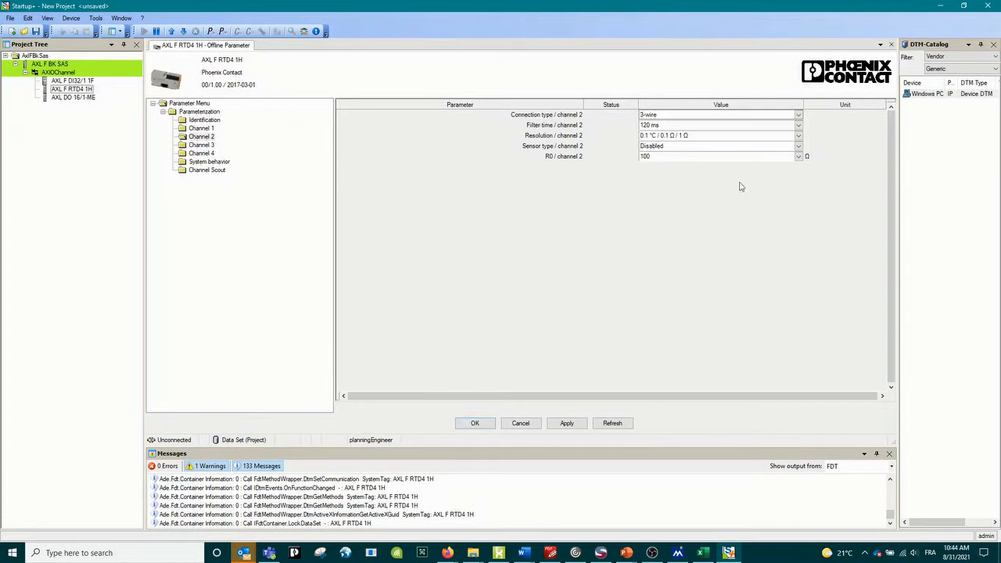
pyautogui.moveTo(172, 32)
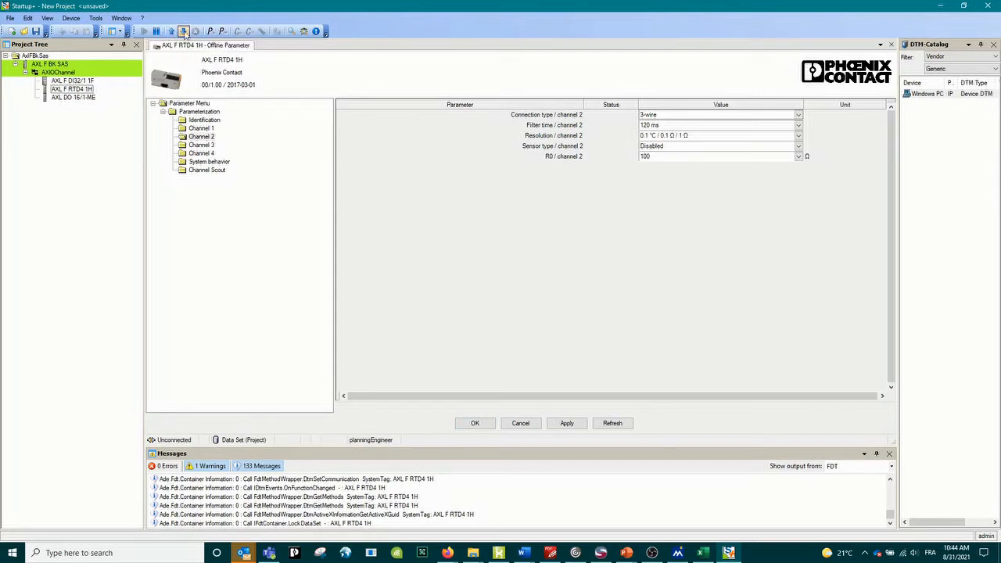
pyautogui.moveTo(183, 31)
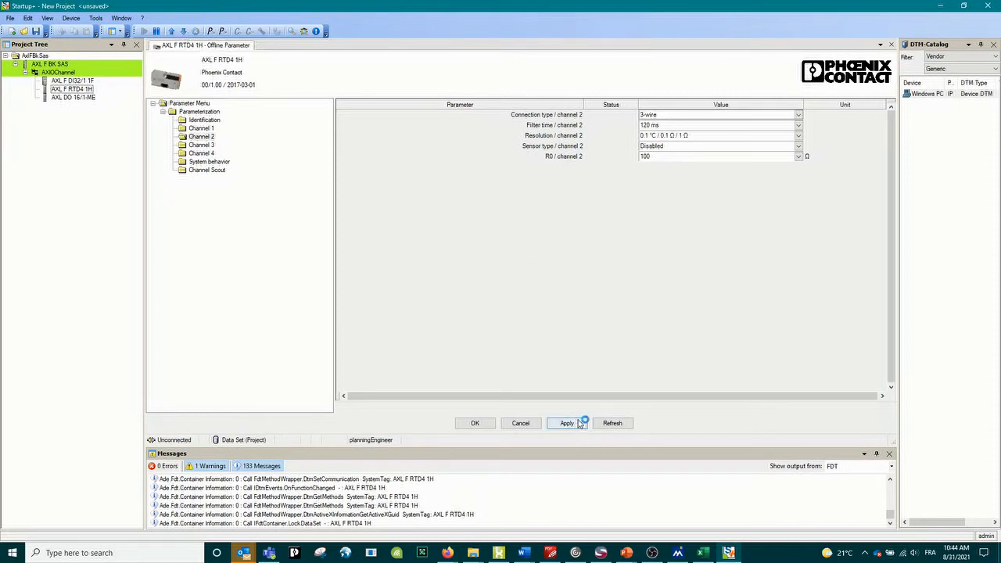
pyautogui.click(797, 115)
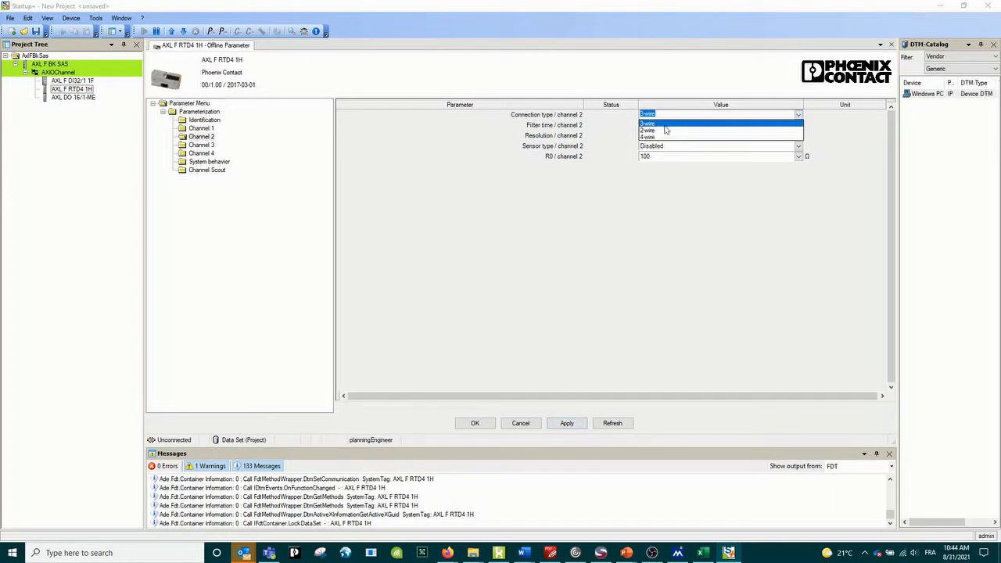
pyautogui.click(647, 129)
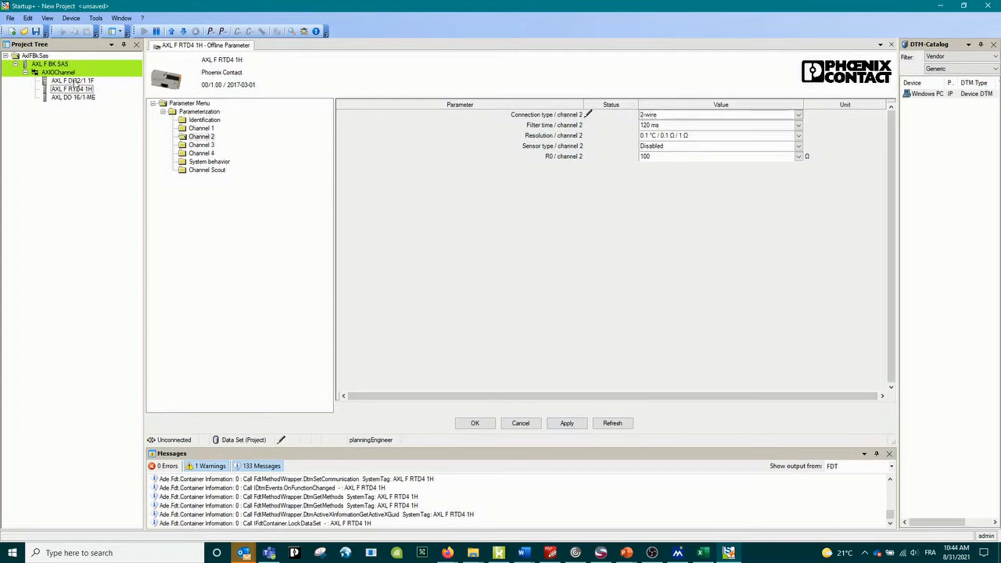
pyautogui.rightClick(72, 82)
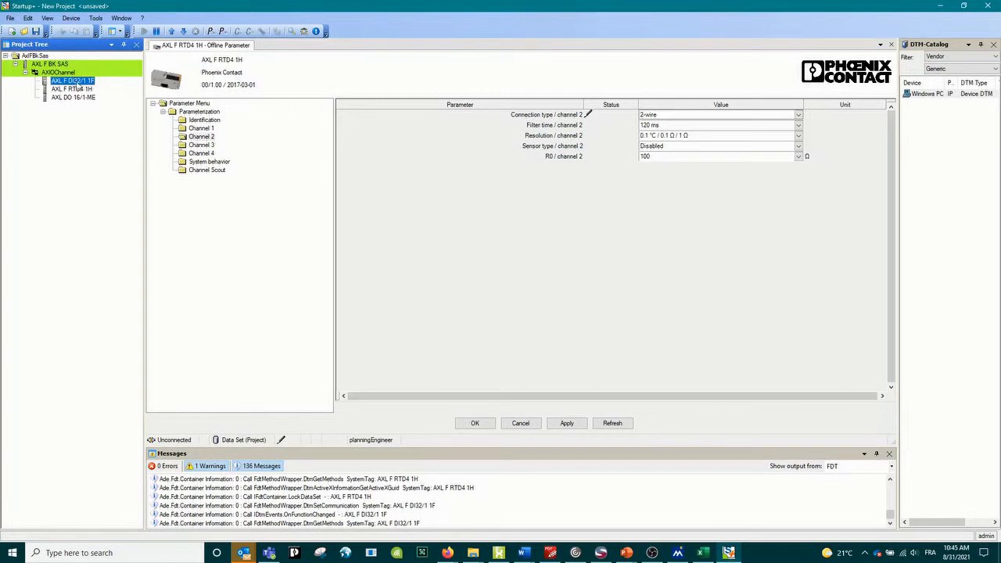
# - Start the DI2/1 1F IO check with Refresh on, reading the input bits live as all zeros
pyautogui.rightClick(71, 81)
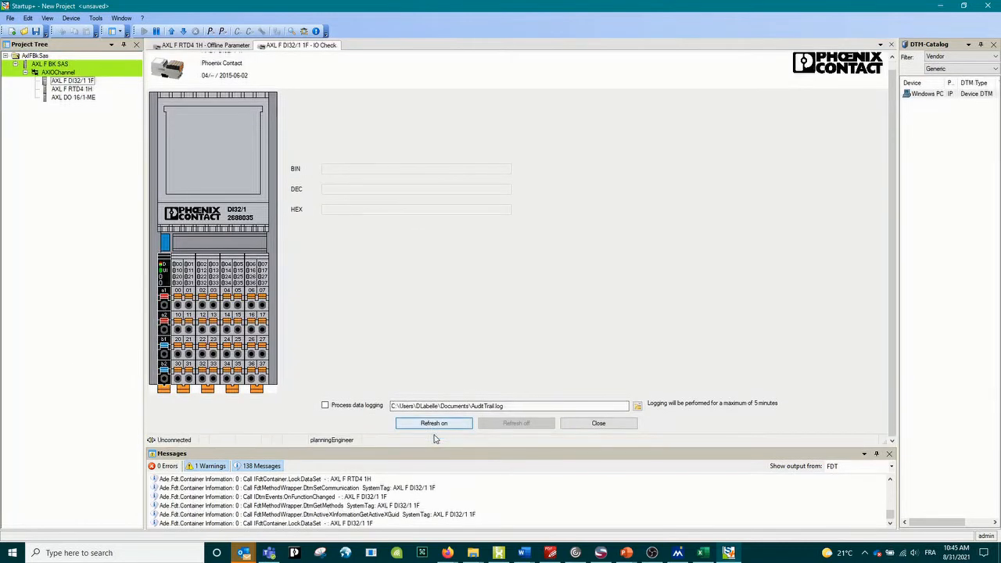
pyautogui.click(433, 422)
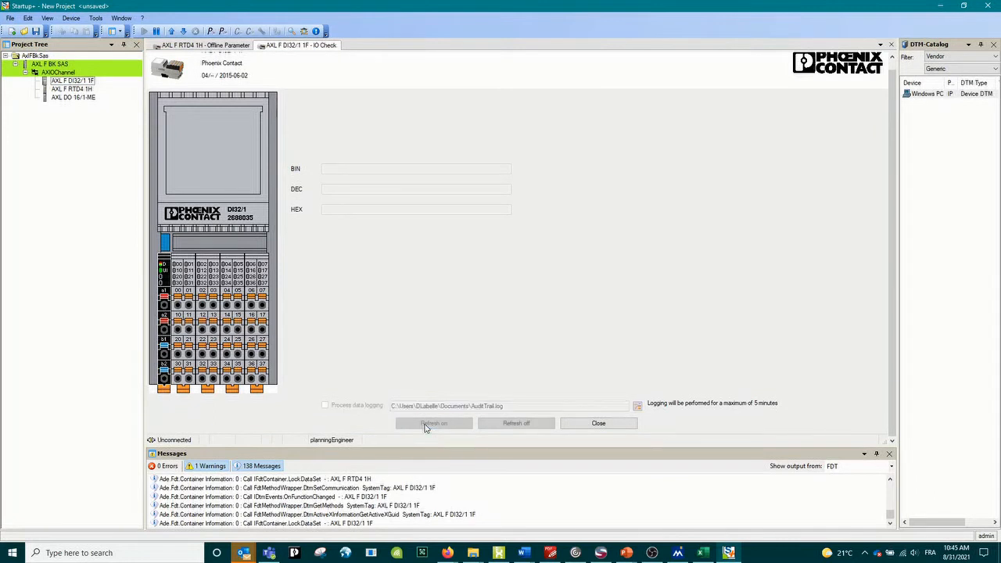
pyautogui.click(433, 422)
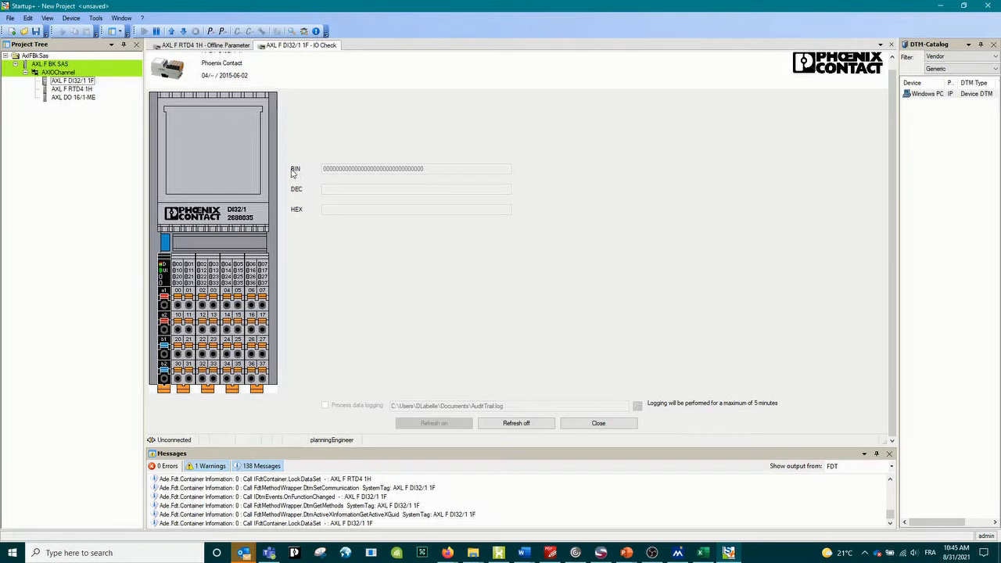
pyautogui.moveTo(412, 170)
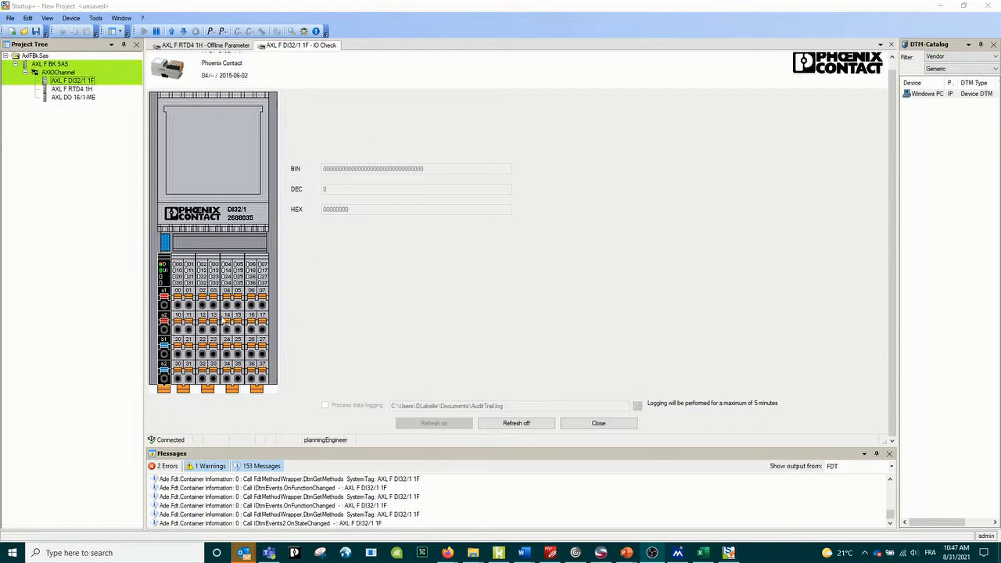
pyautogui.click(72, 87)
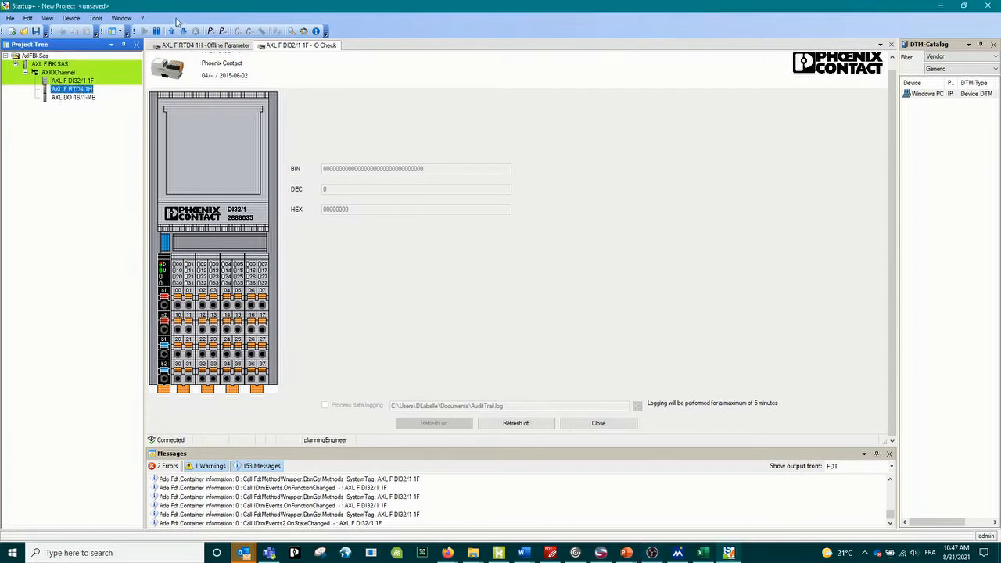
# - Launch the IO check for the AXL F RTD4 1H showing its process values graph
pyautogui.rightClick(71, 88)
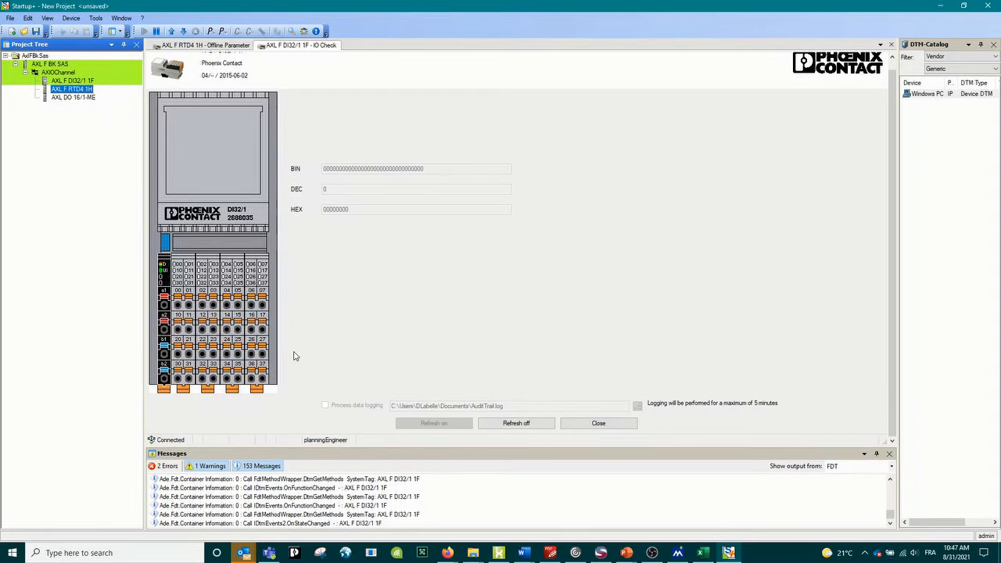
pyautogui.click(597, 422)
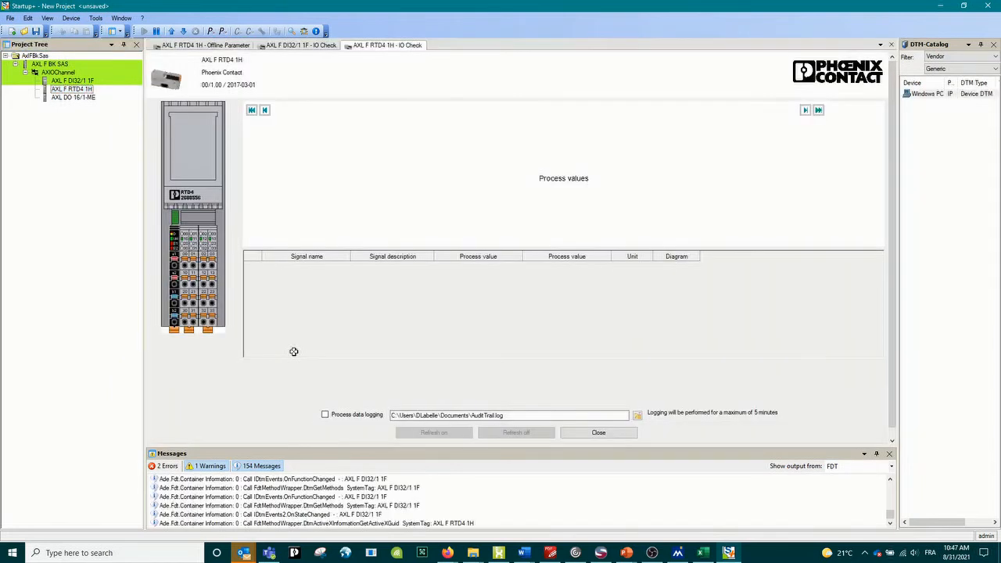
pyautogui.moveTo(604, 188)
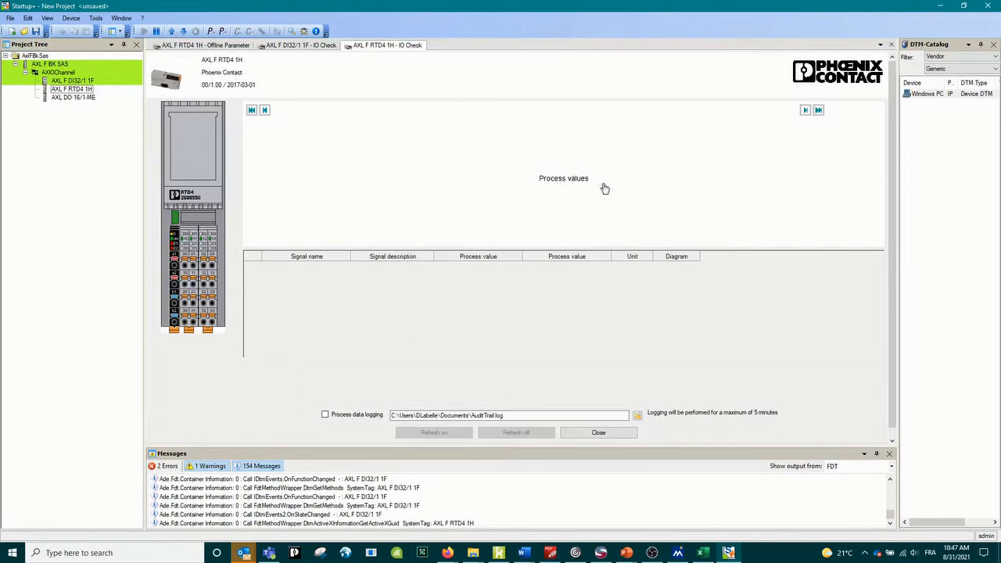
pyautogui.moveTo(727, 172)
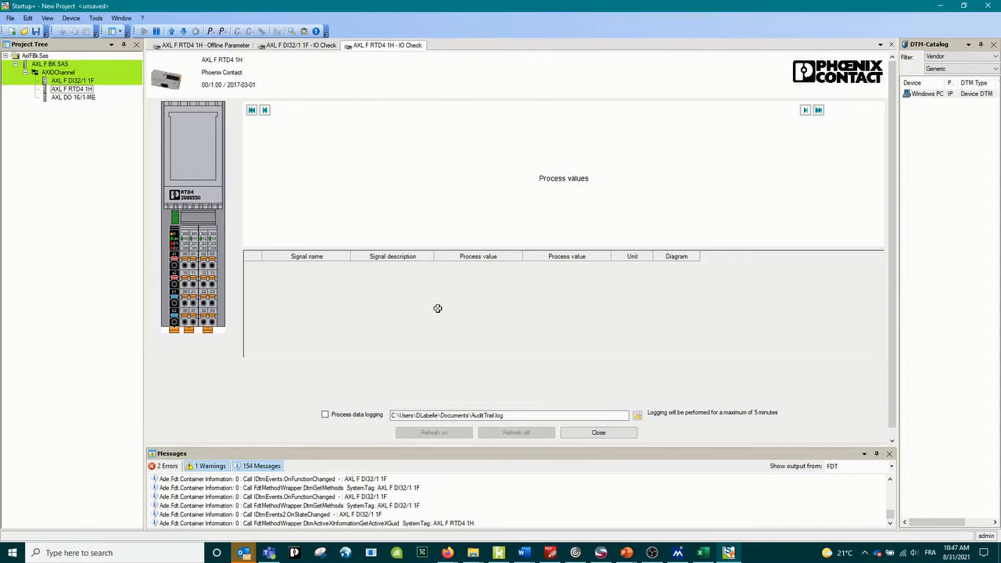
pyautogui.moveTo(684, 293)
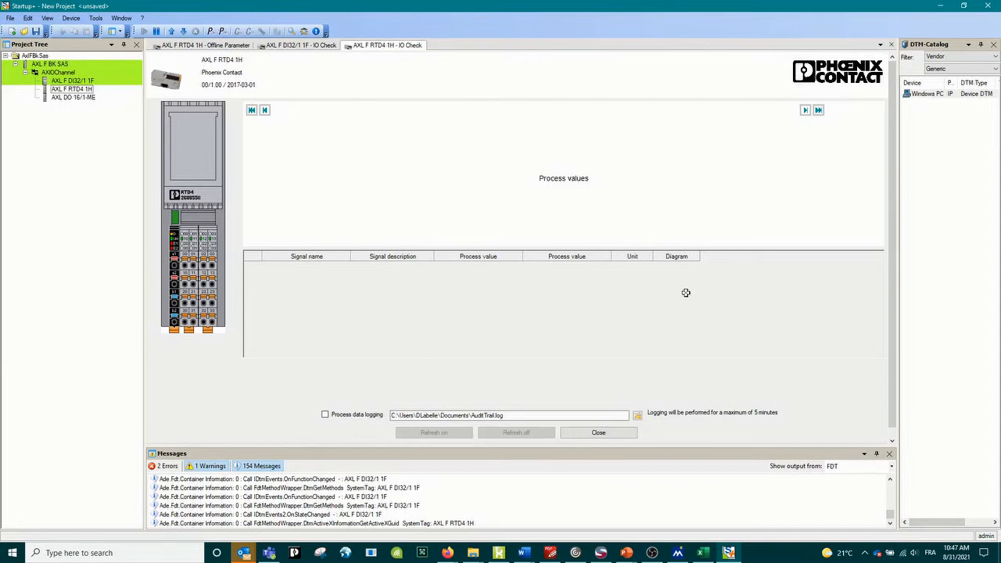
pyautogui.moveTo(319, 422)
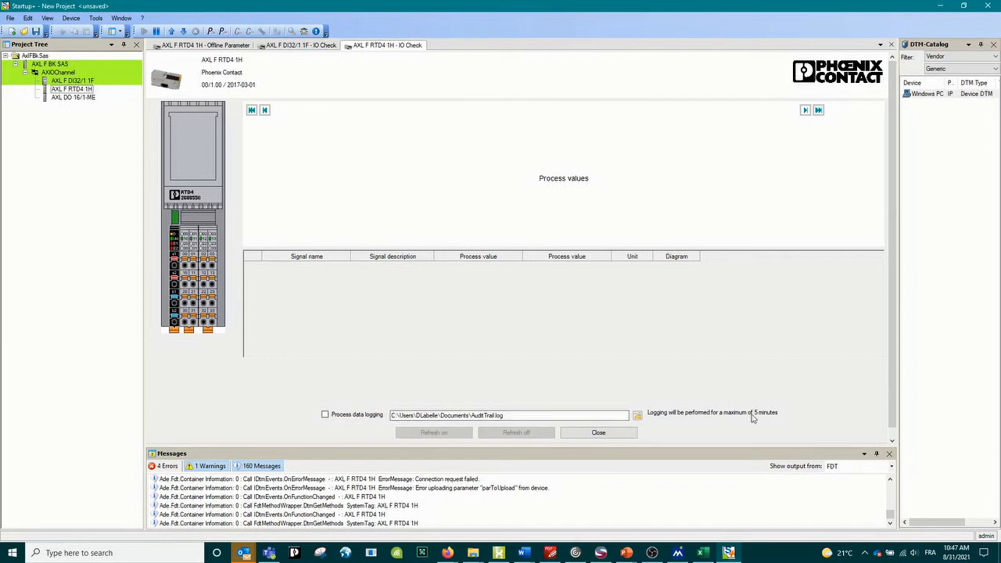
pyautogui.moveTo(771, 419)
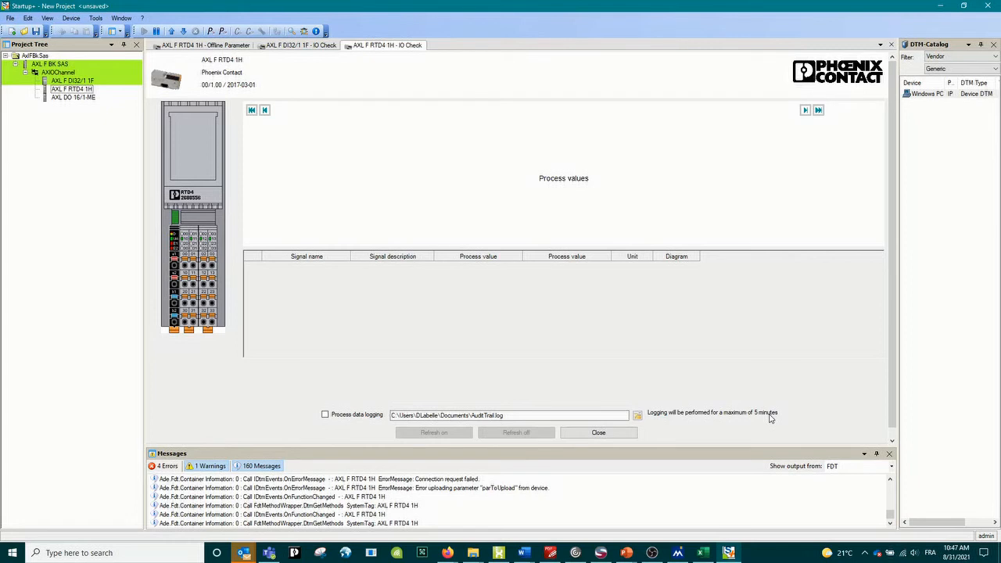
pyautogui.moveTo(522, 268)
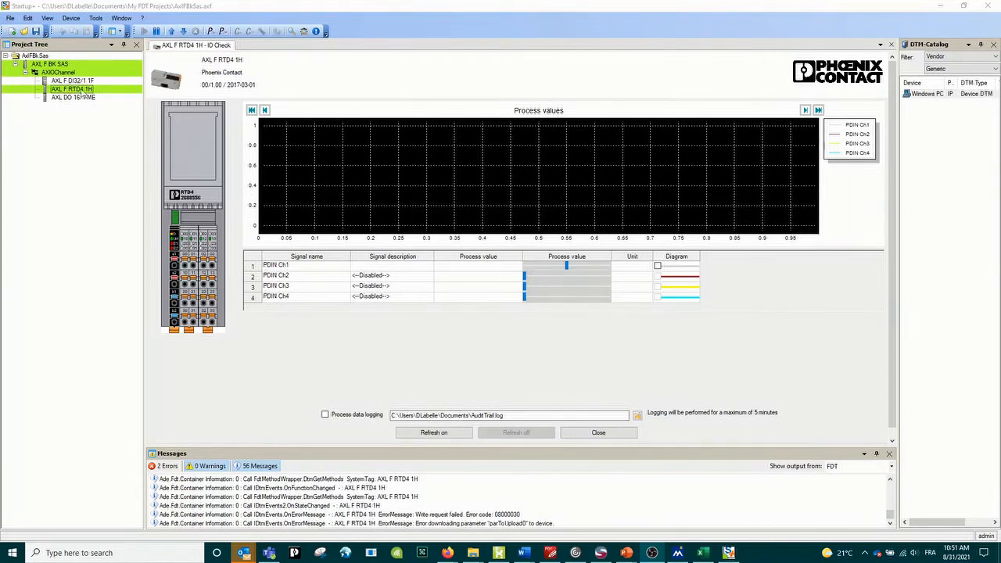
# - Refresh the RTD4 values live as channel 1 rises to about 27.8 °C, then stop refreshing
pyautogui.click(433, 432)
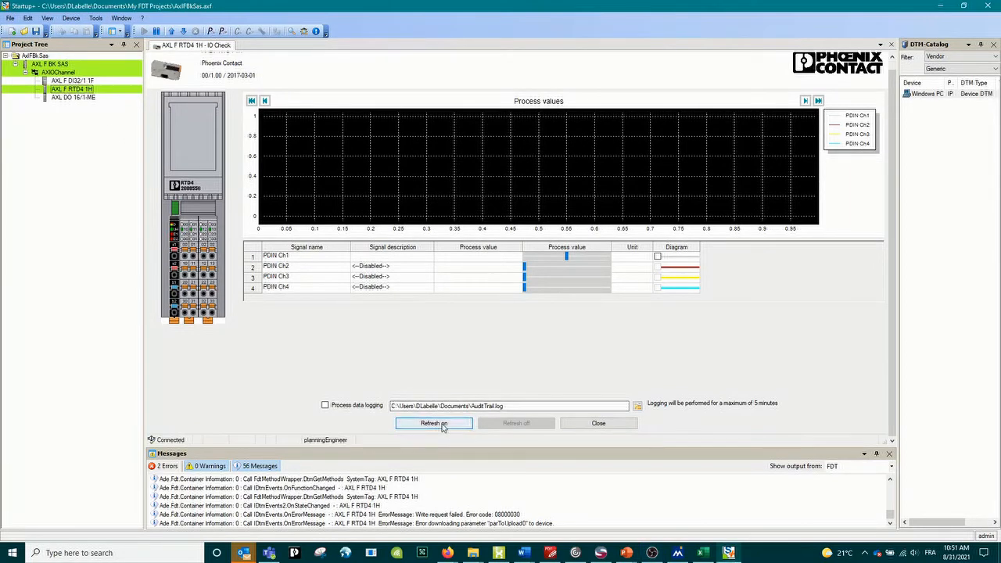
pyautogui.click(435, 422)
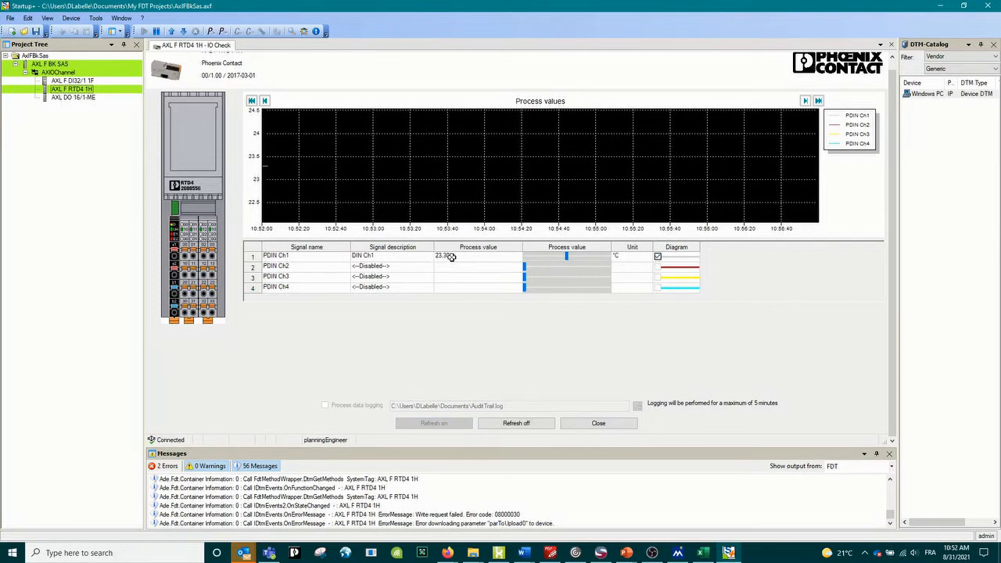
pyautogui.moveTo(438, 264)
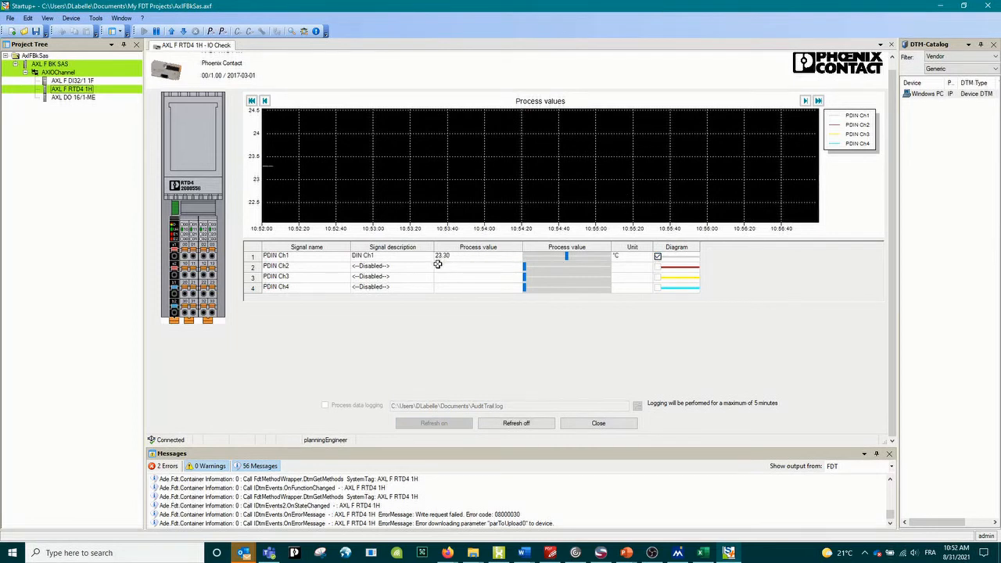
pyautogui.moveTo(278, 190)
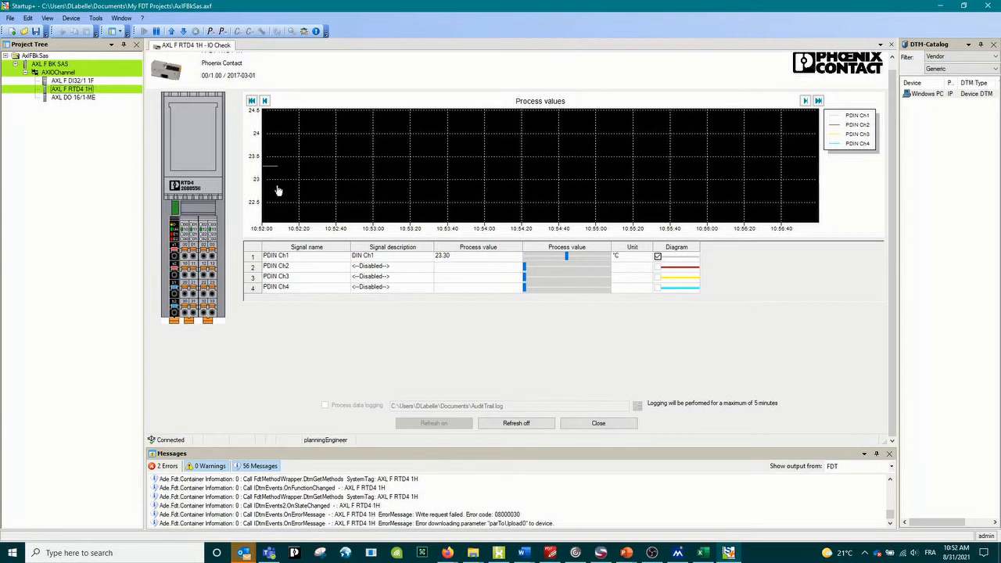
pyautogui.moveTo(275, 172)
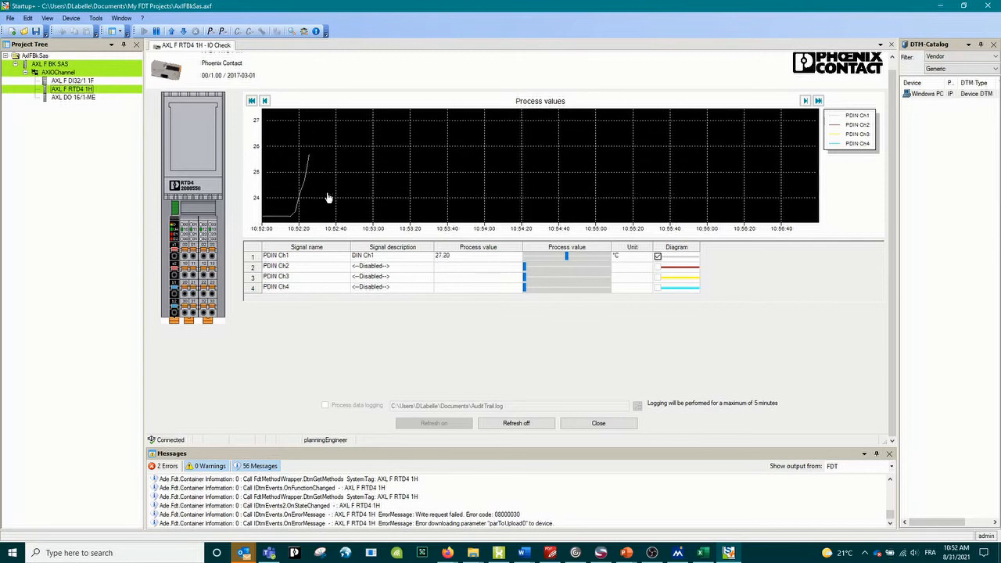
pyautogui.moveTo(341, 182)
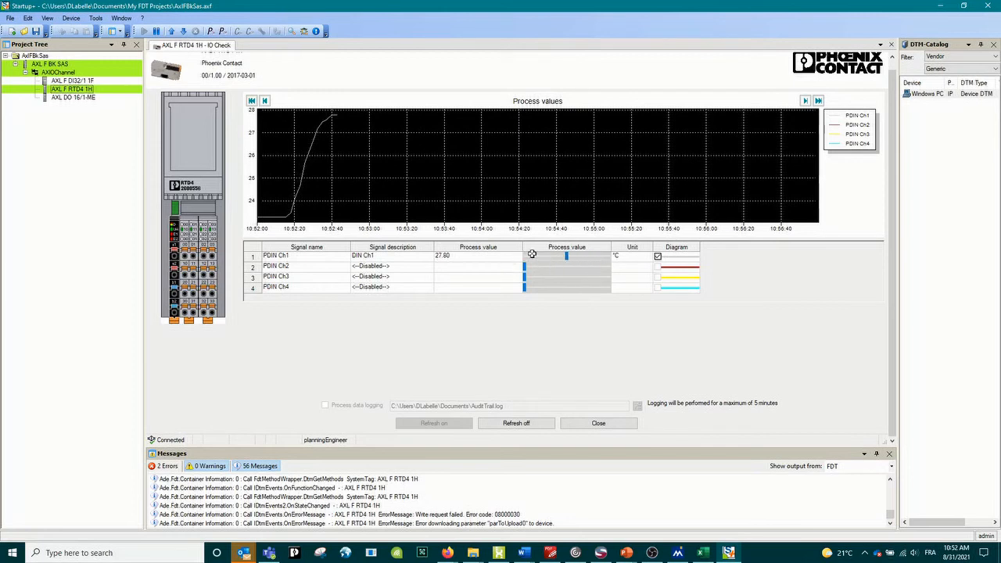
pyautogui.click(516, 422)
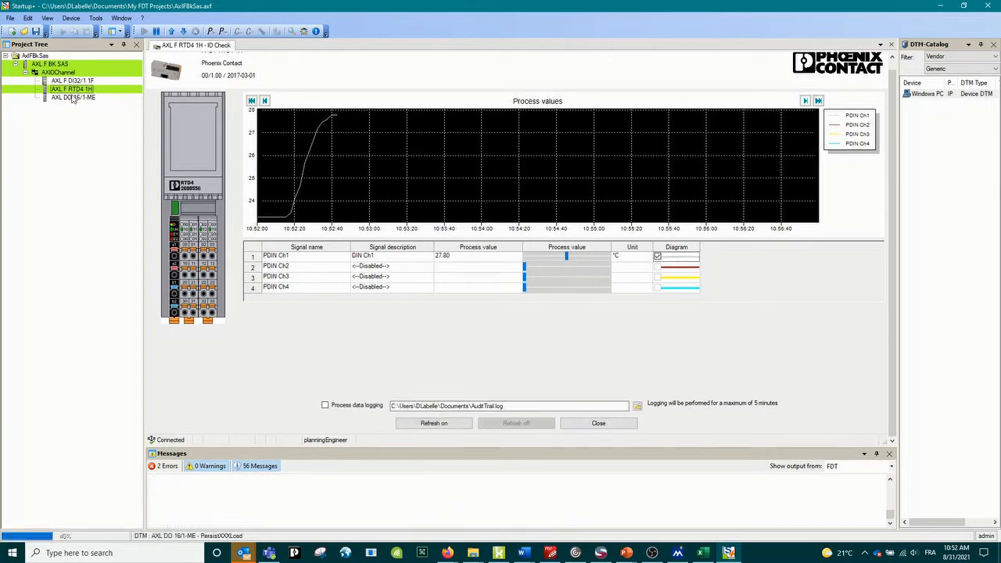
pyautogui.moveTo(70, 100)
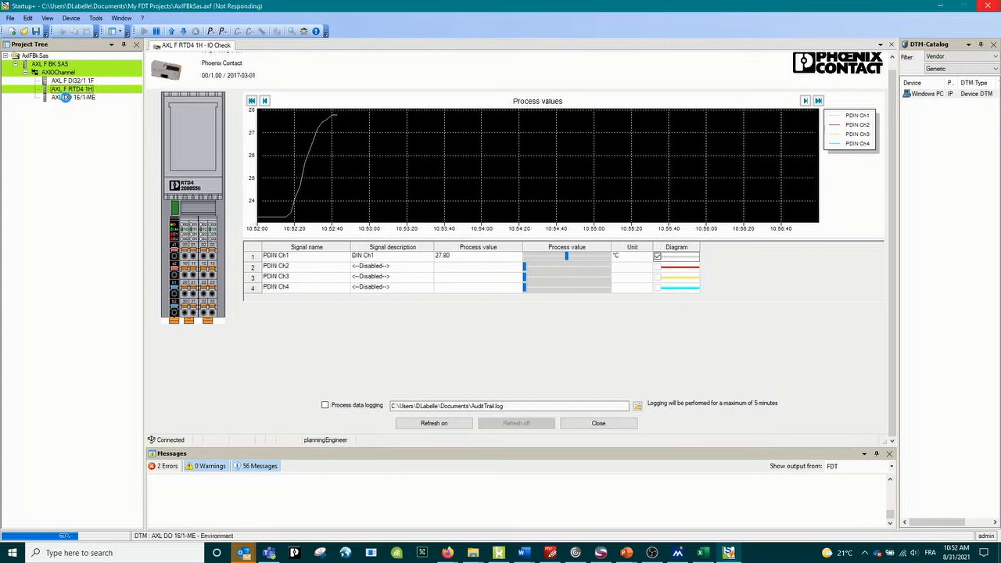
# - Start the AXL DO 16/1-ME IO check and go online to the write-process-data prompt
pyautogui.click(84, 97)
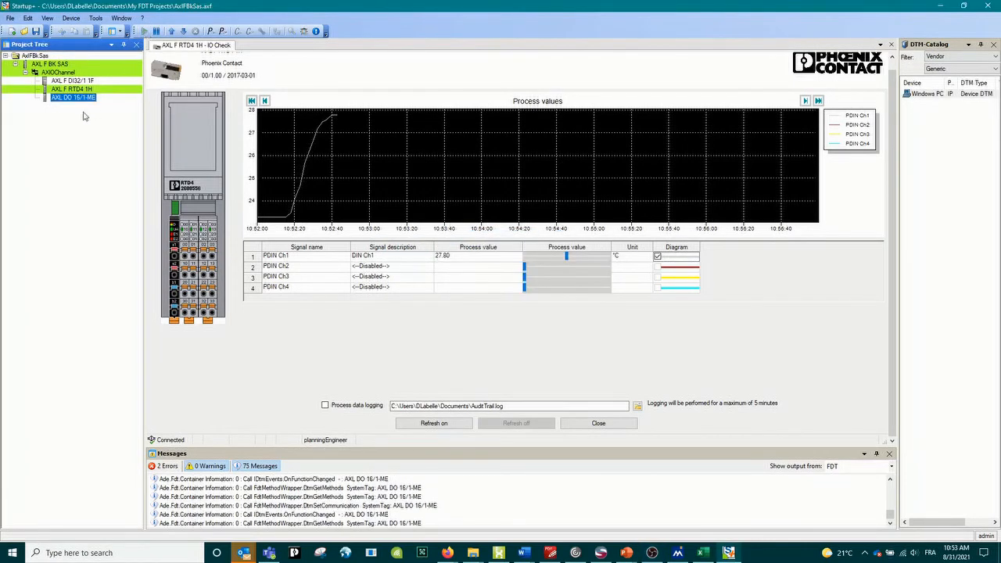
pyautogui.rightClick(72, 97)
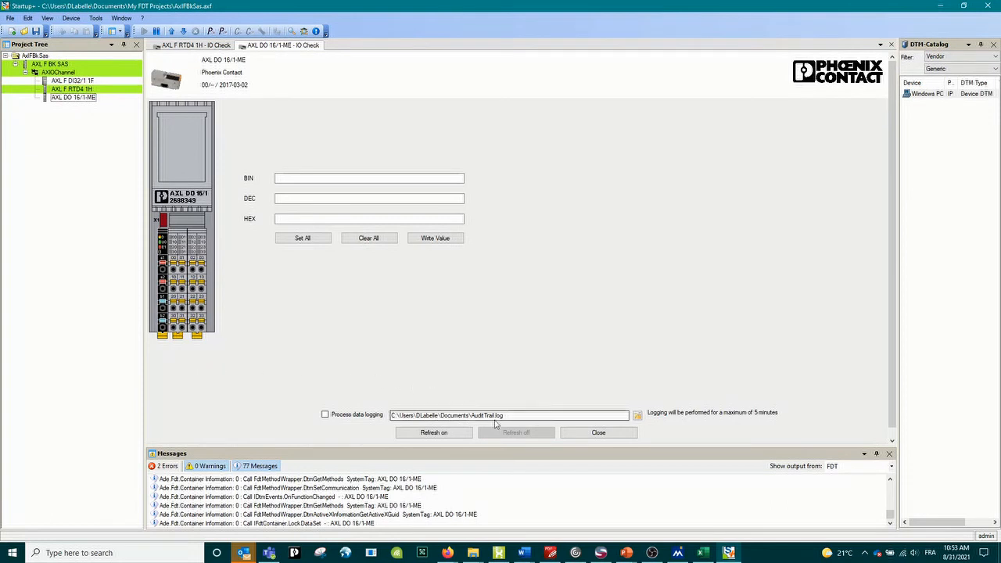
pyautogui.click(433, 432)
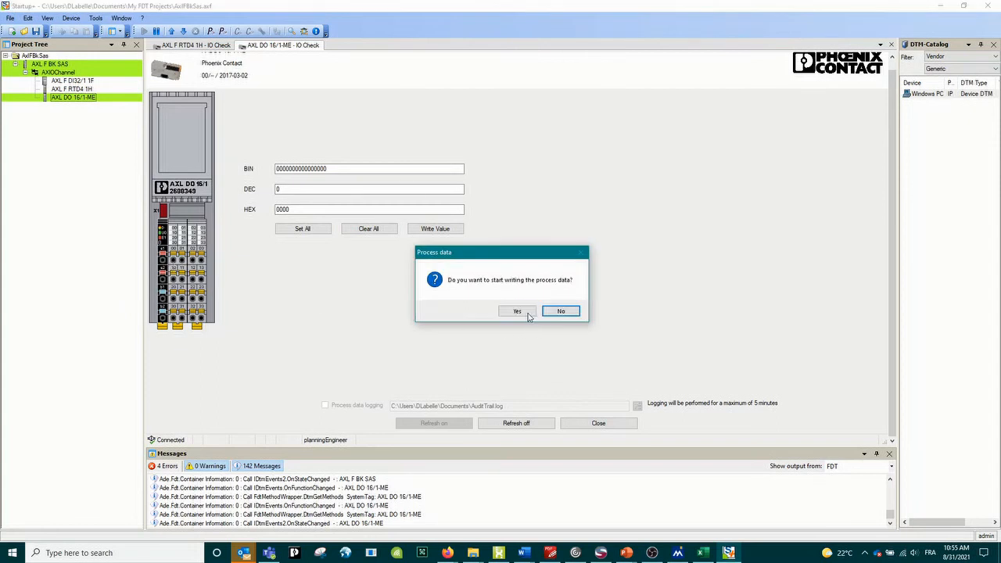
# - Confirm writing process data to force outputs to 9009, then clear all outputs to 0000
pyautogui.click(515, 310)
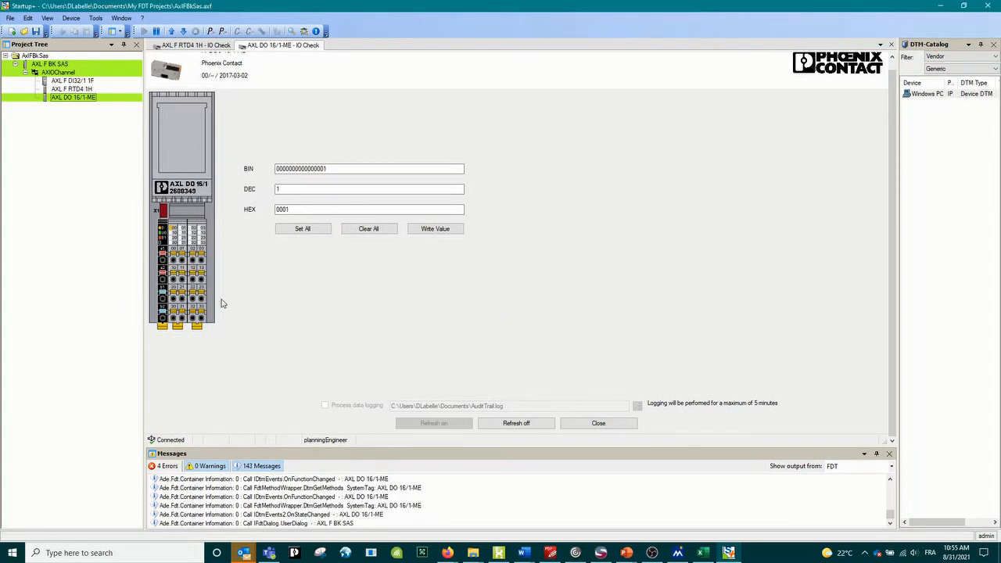
pyautogui.moveTo(246, 313)
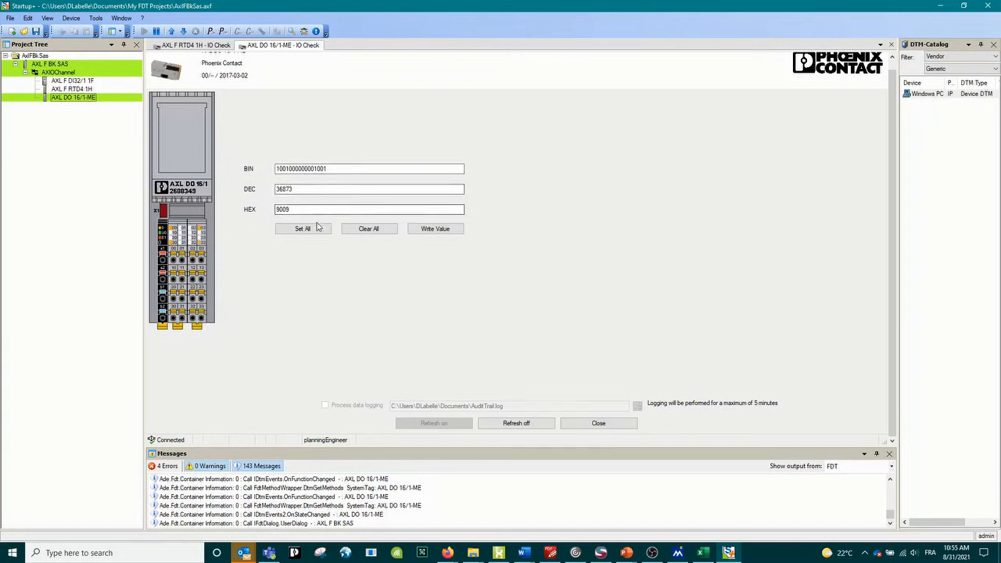
pyautogui.moveTo(434, 228)
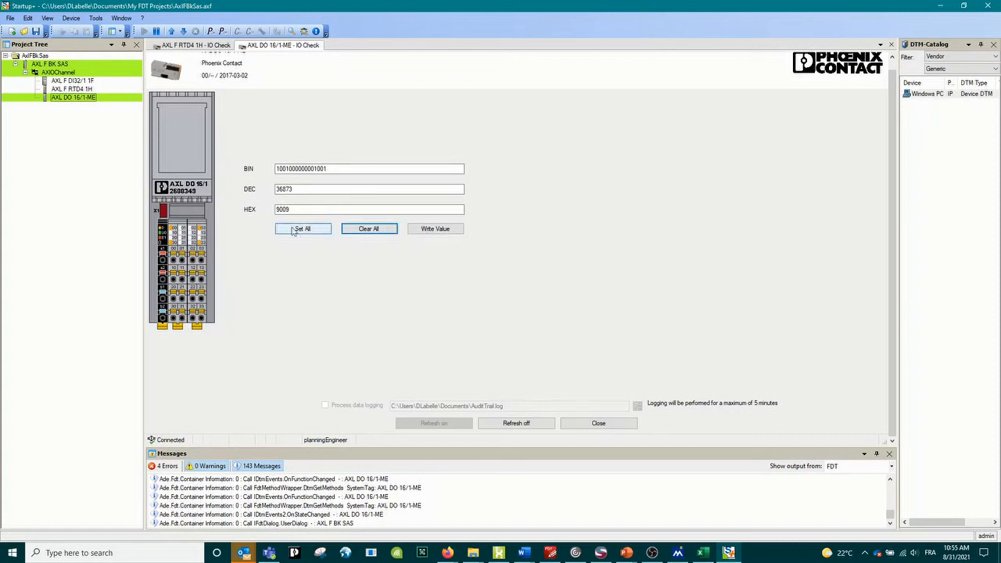
pyautogui.click(369, 228)
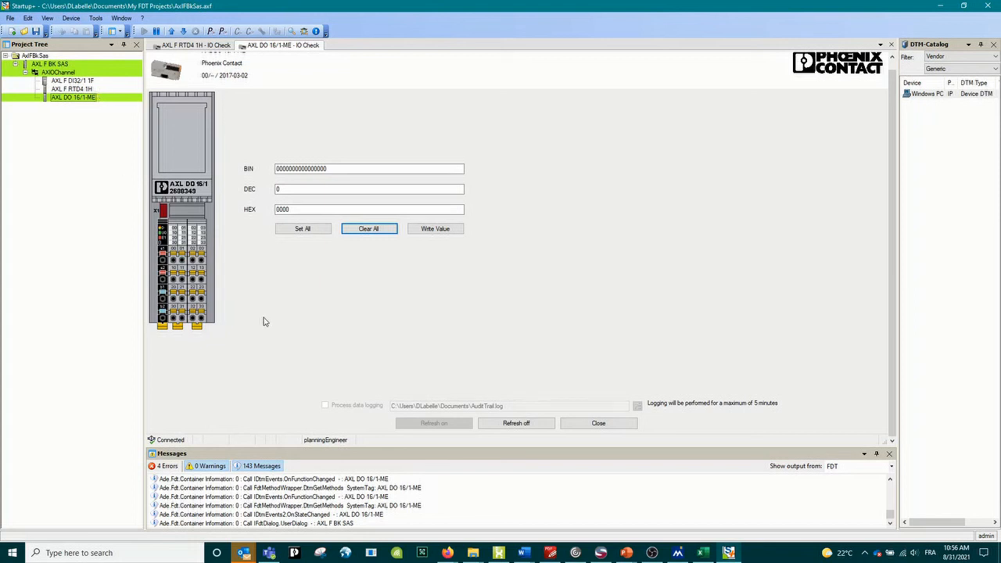
pyautogui.moveTo(265, 322)
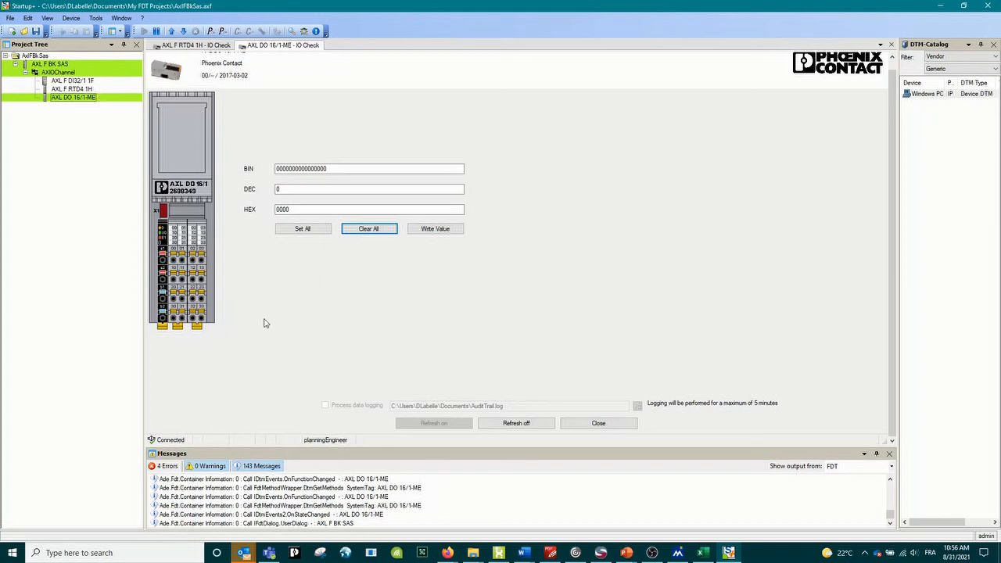